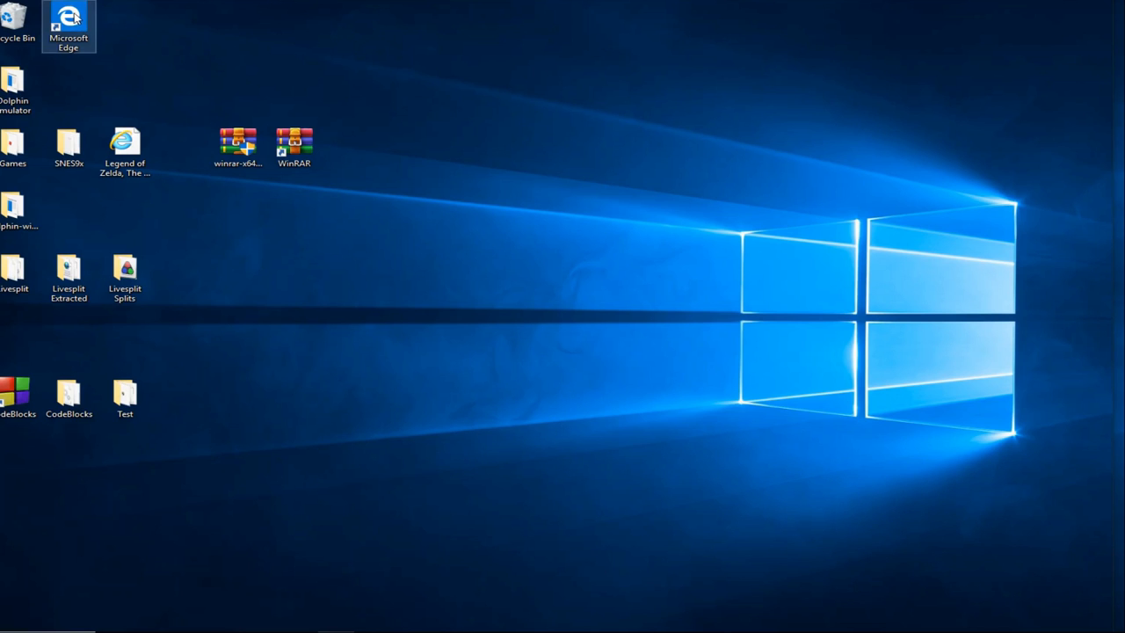
Launch Microsoft Edge and go to the RetroArch website.
double_click(68, 25)
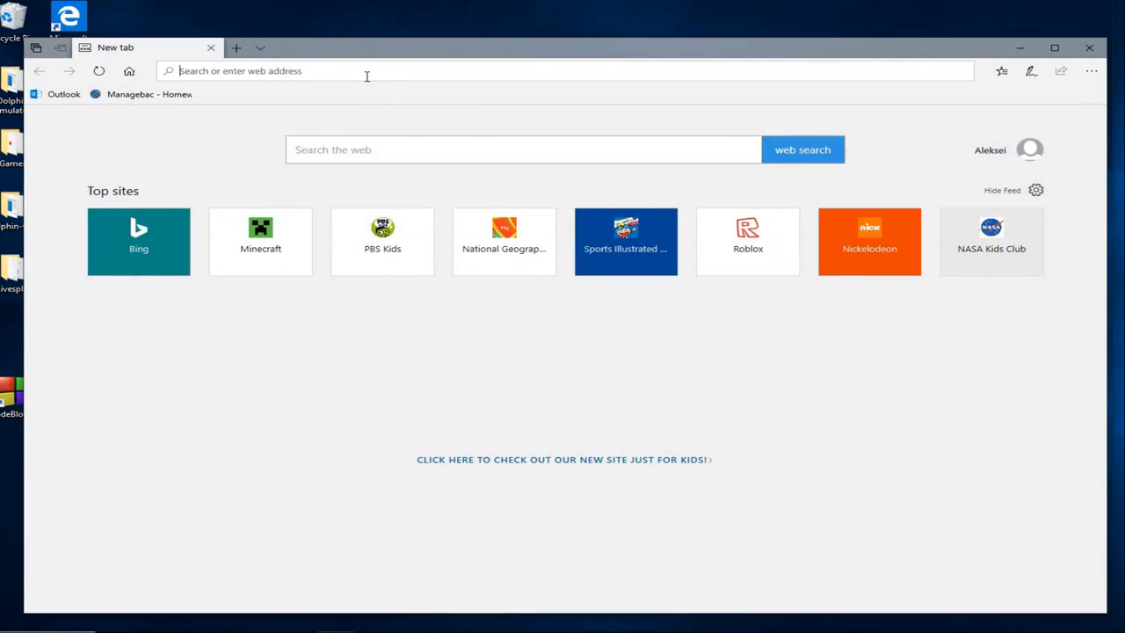
text(retroac)
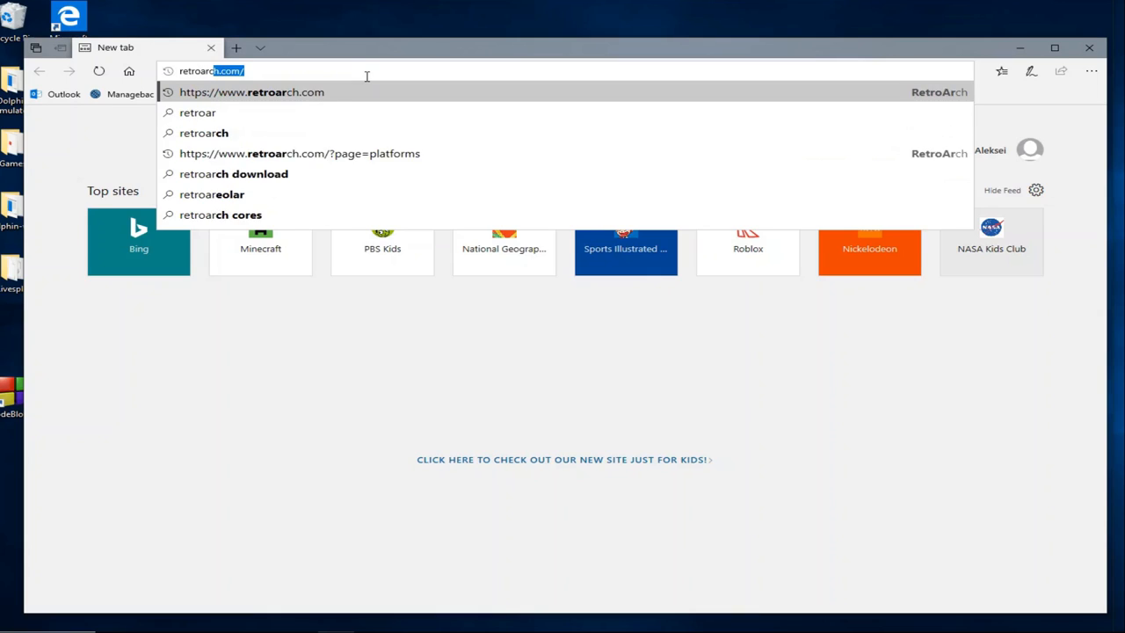
key(enter)
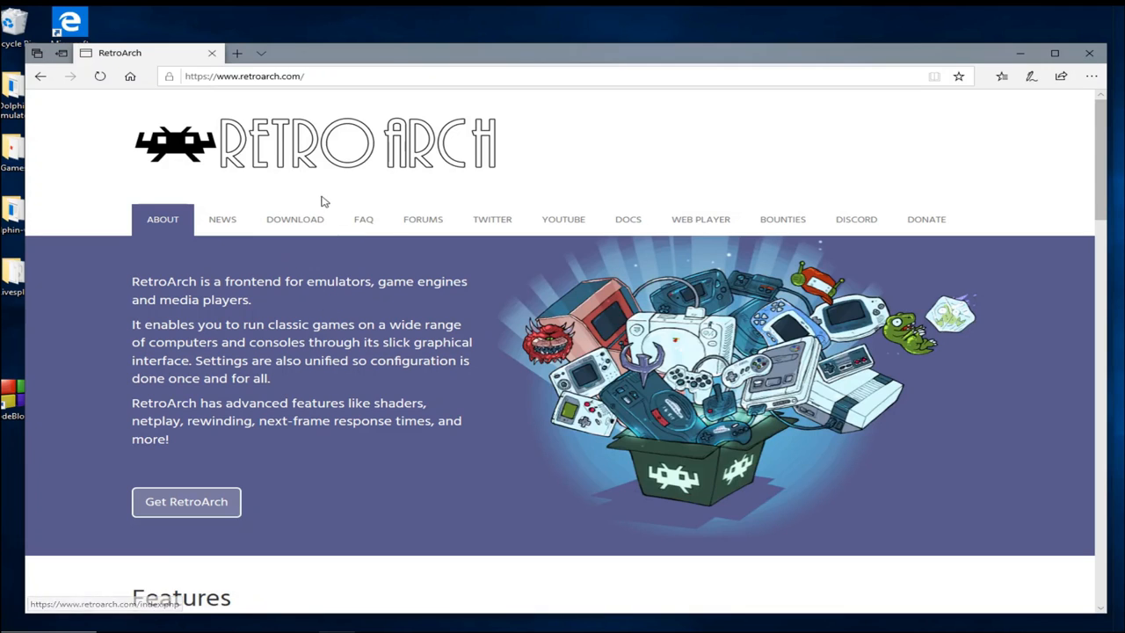
Download the 64-bit Windows 10/8/7 RetroArch build from the Download page.
click(295, 219)
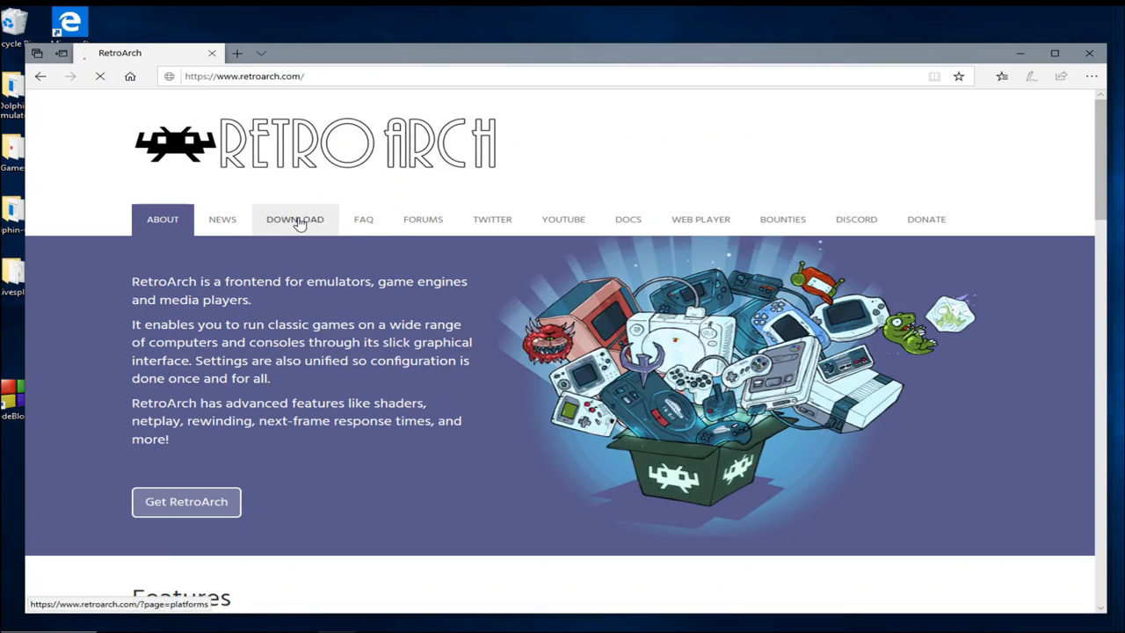
click(295, 219)
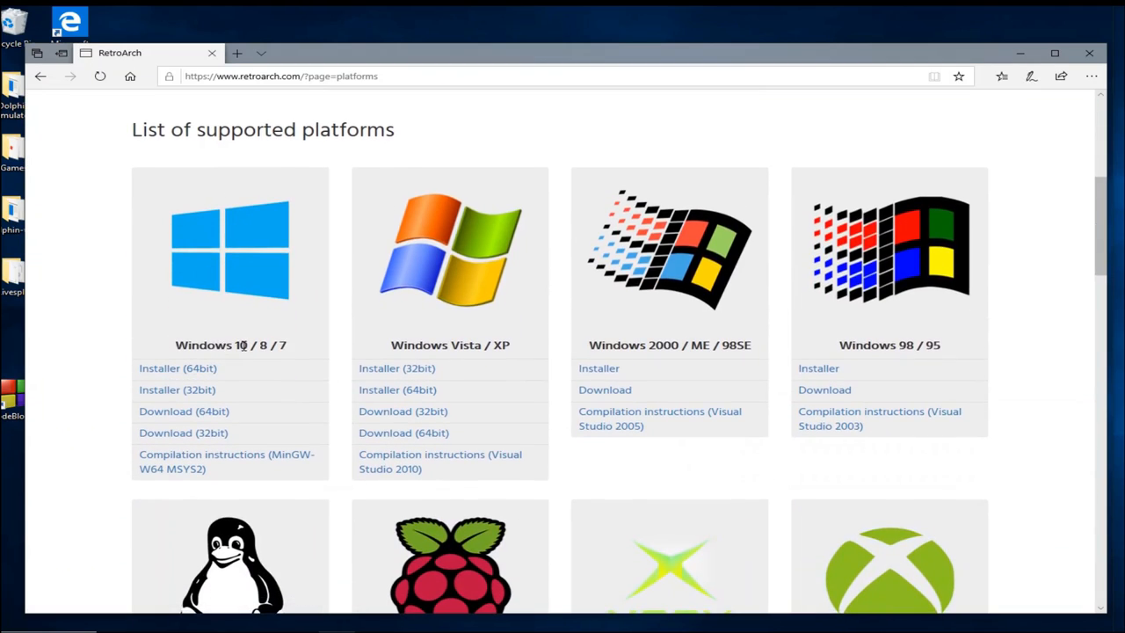
mouse_move(334, 356)
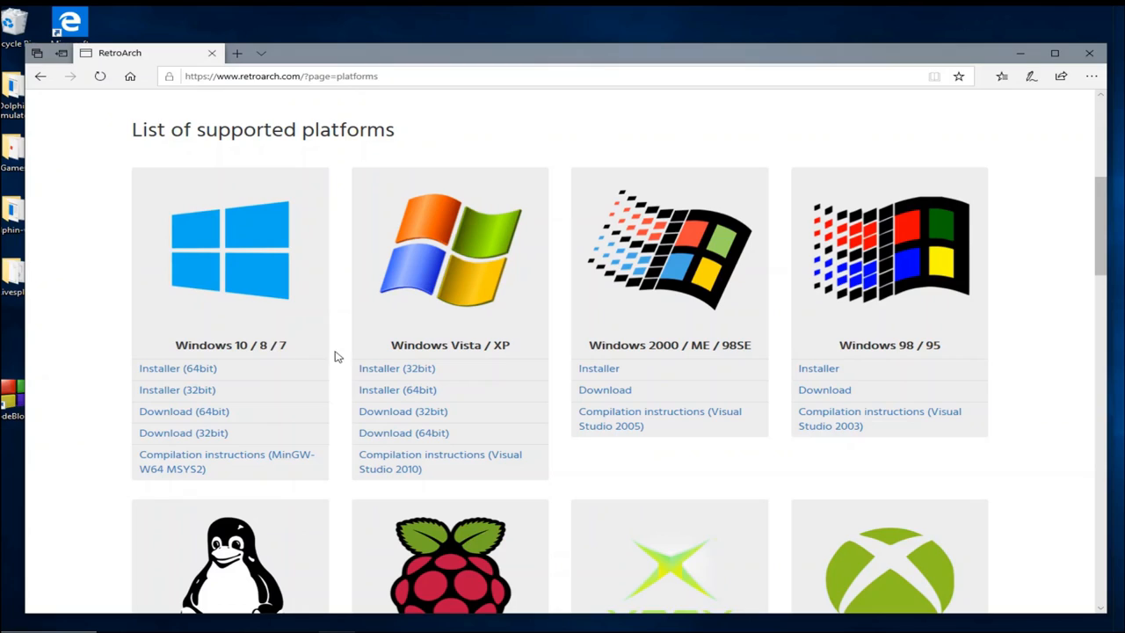
mouse_move(184, 411)
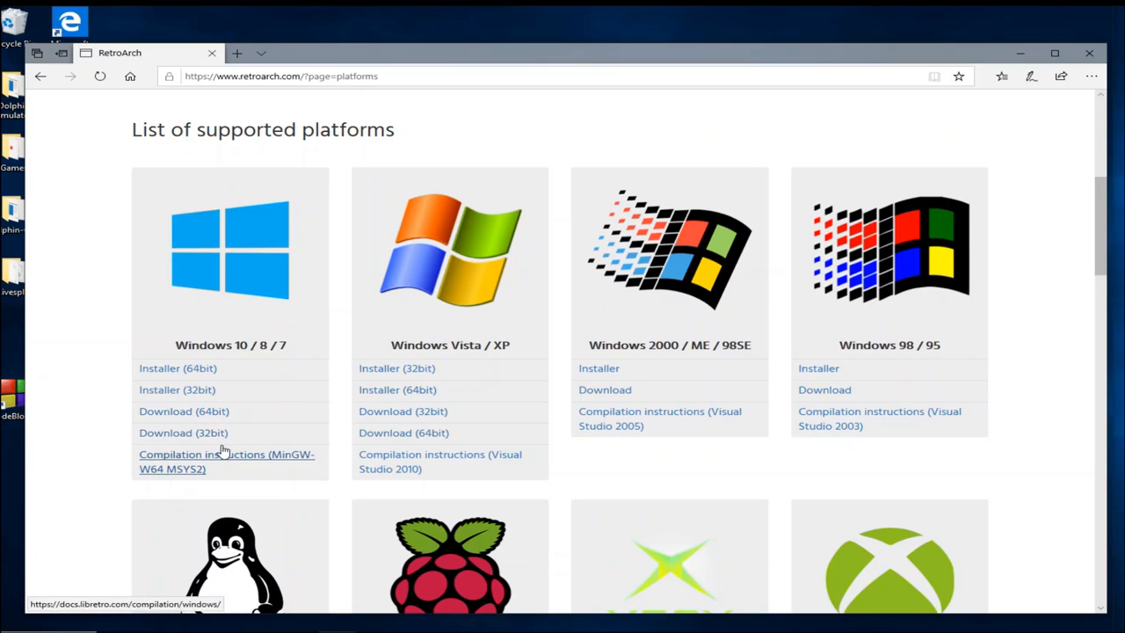
click(184, 412)
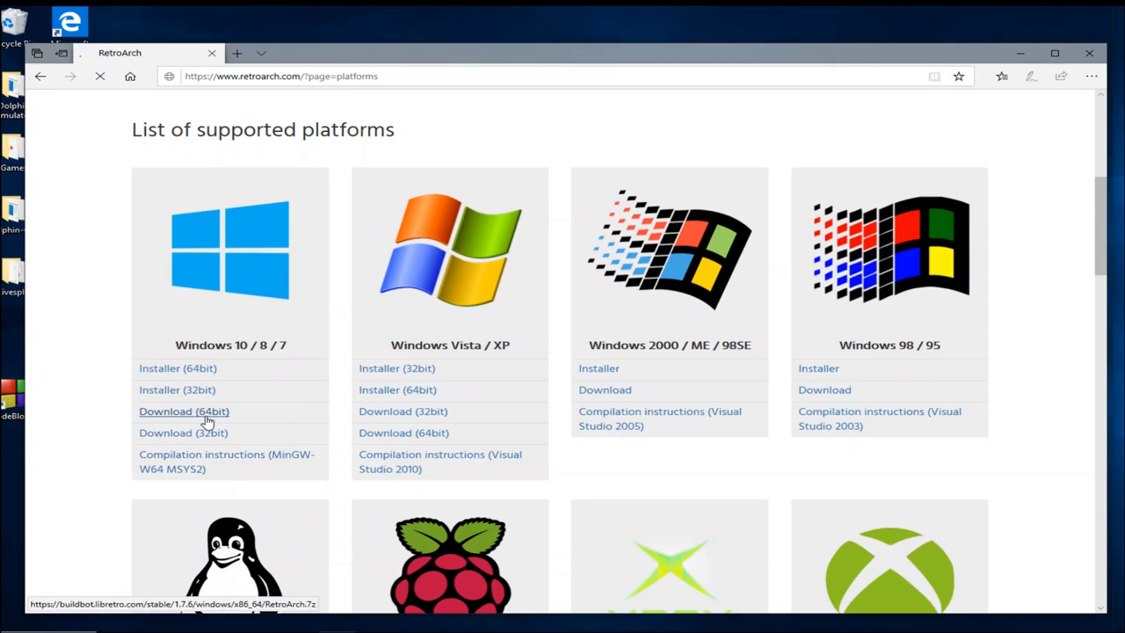
click(183, 411)
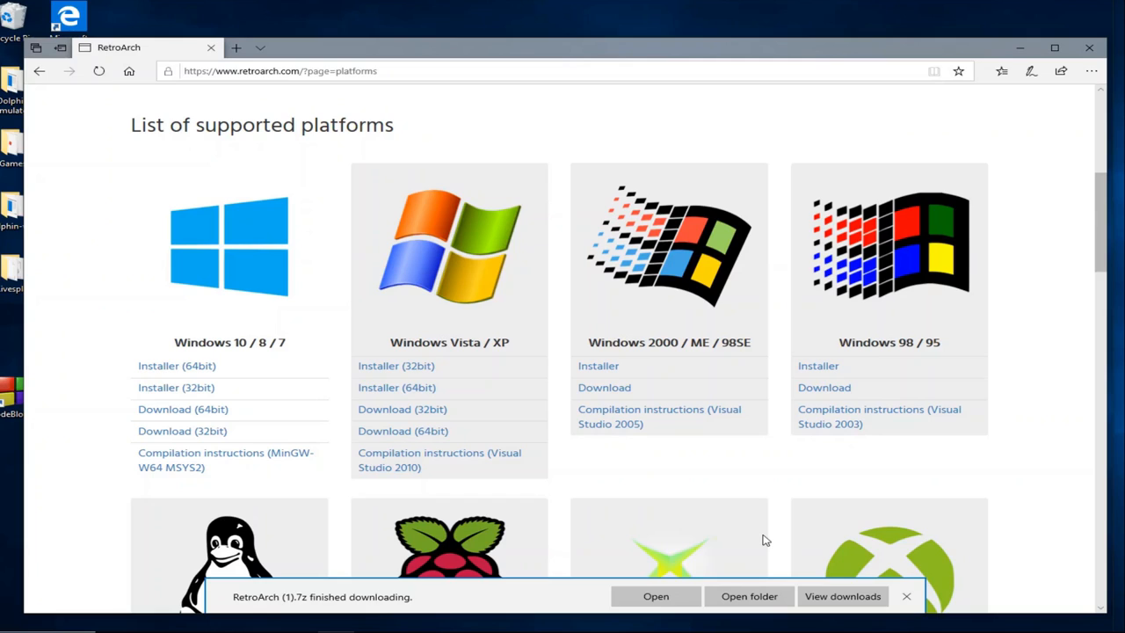
Show RetroArch (1) in the Downloads folder and drop it onto the WinRAR shortcut.
click(906, 595)
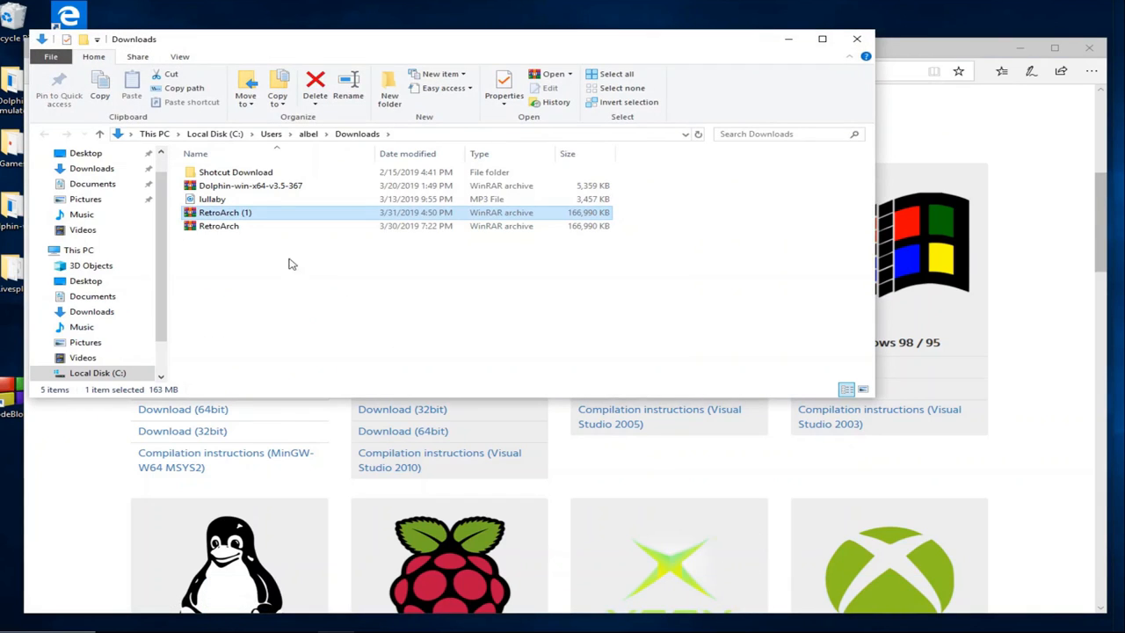
mouse_move(225, 212)
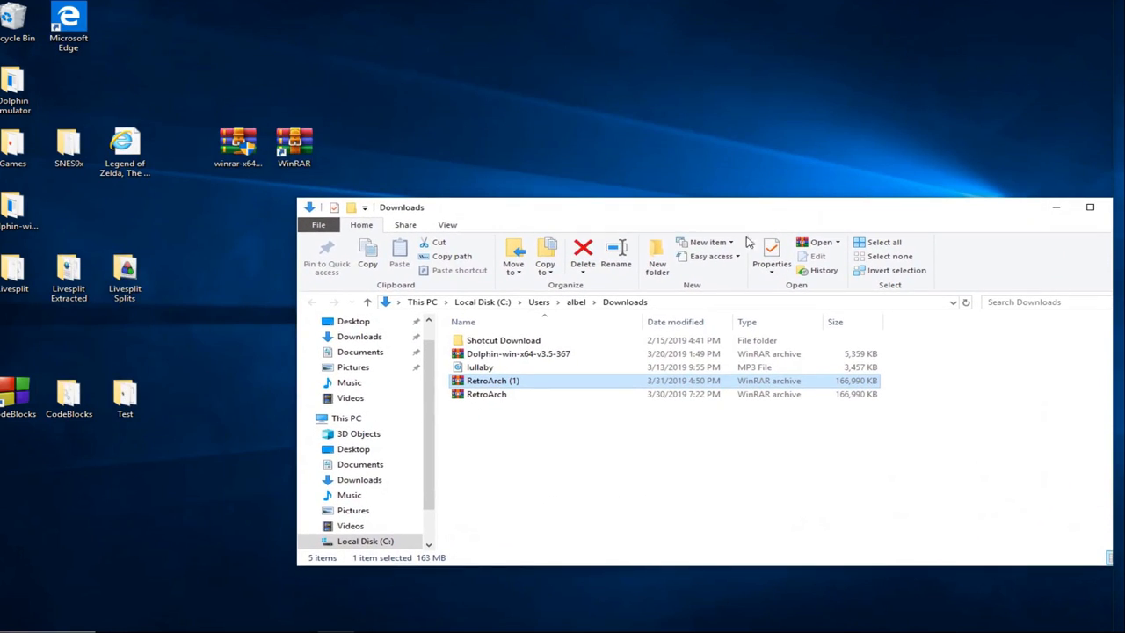
drag(294, 147, 299, 114)
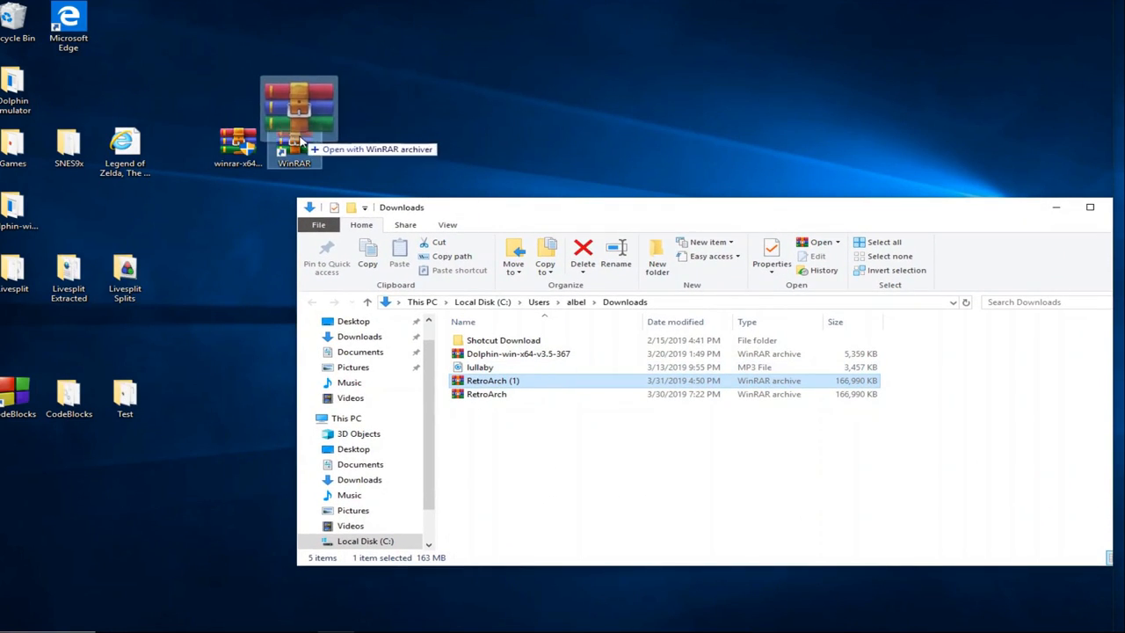
Extract RetroArch (1).7z with WinRAR into the default RetroArch (1) folder in Downloads.
double_click(493, 380)
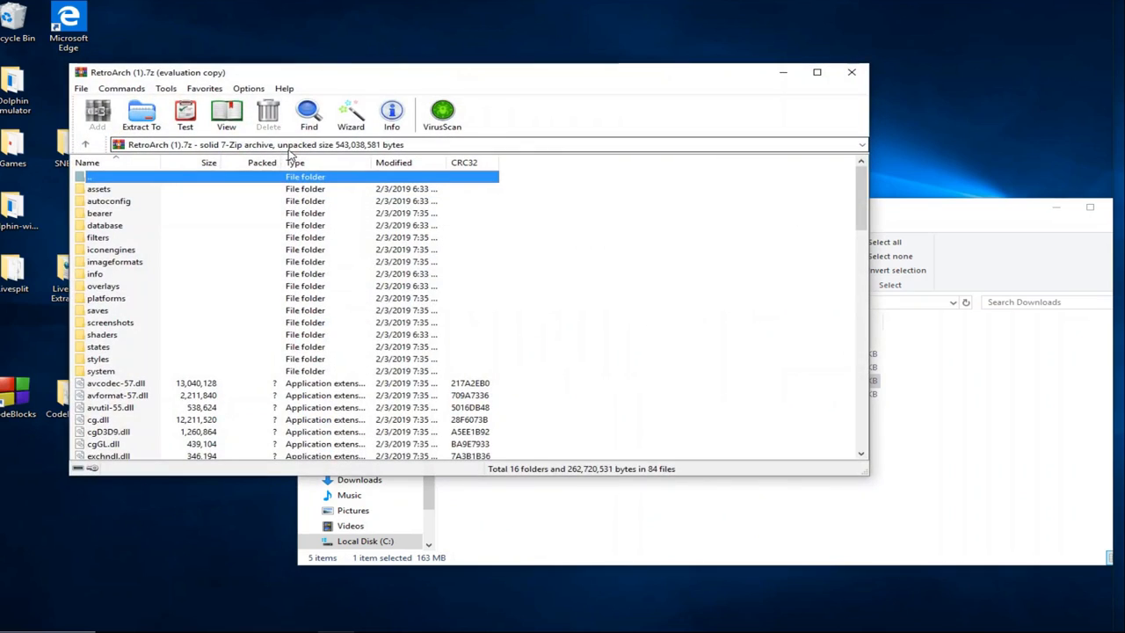
click(85, 144)
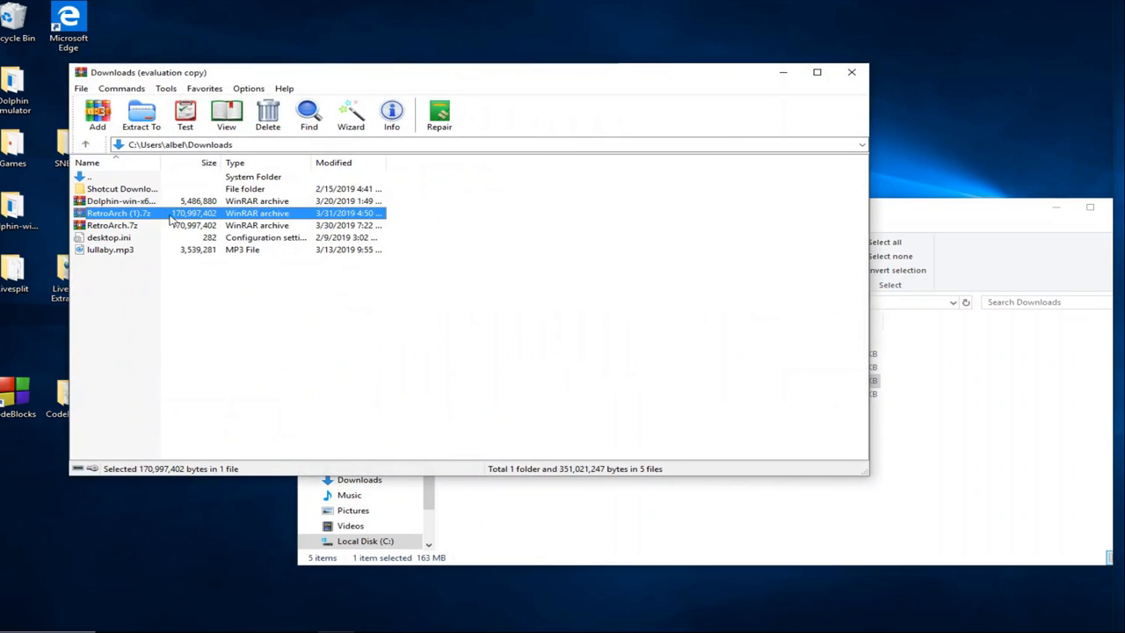
click(140, 114)
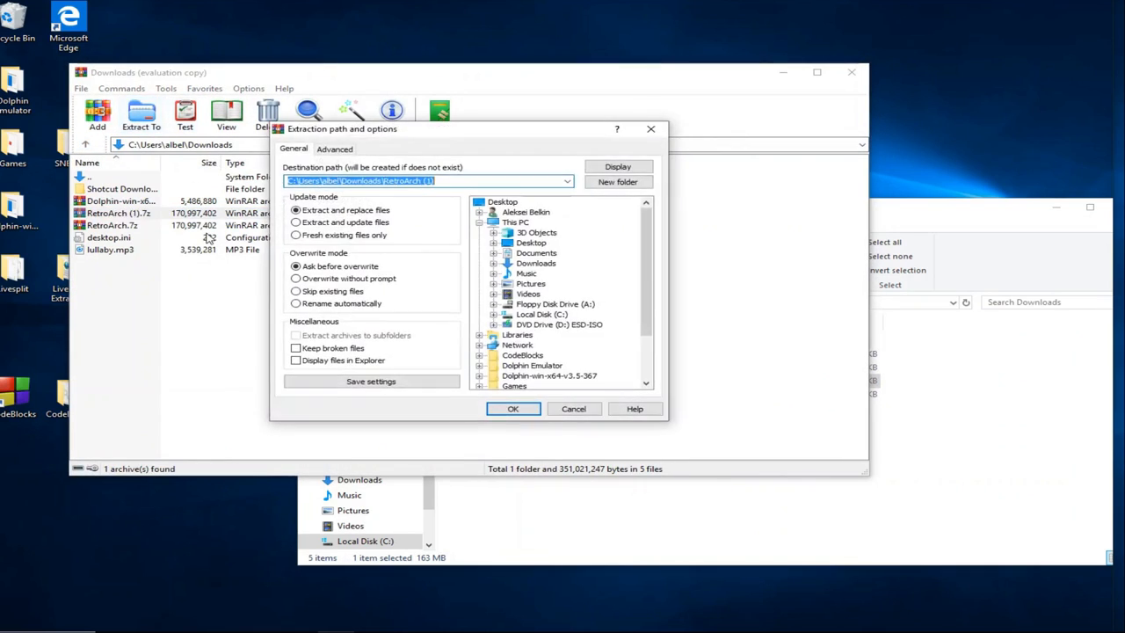
click(513, 408)
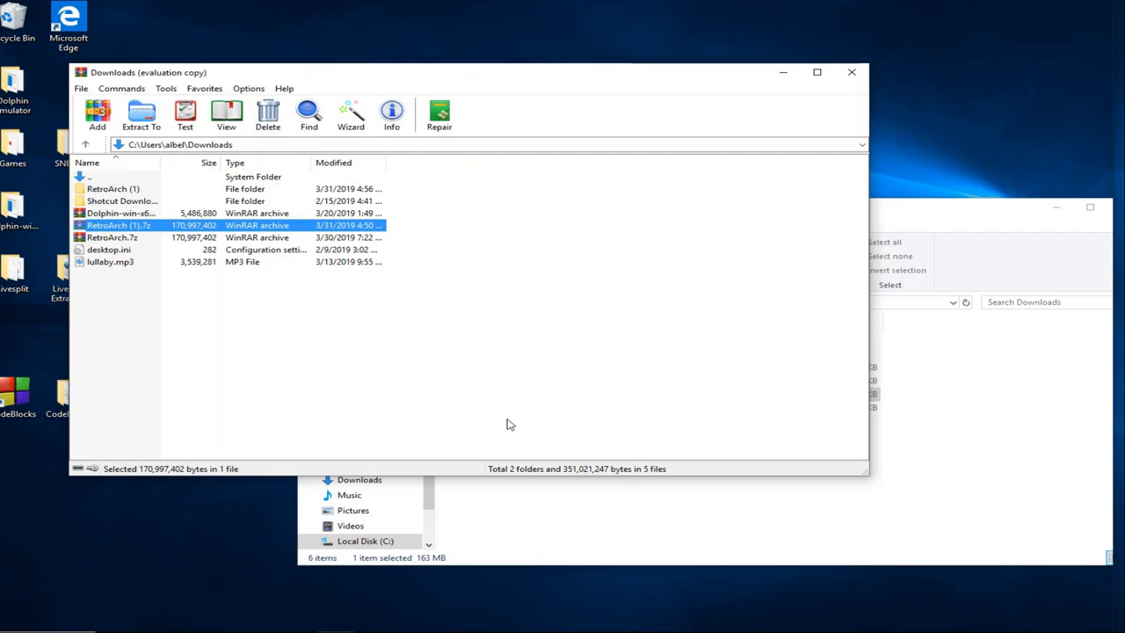
mouse_move(351, 189)
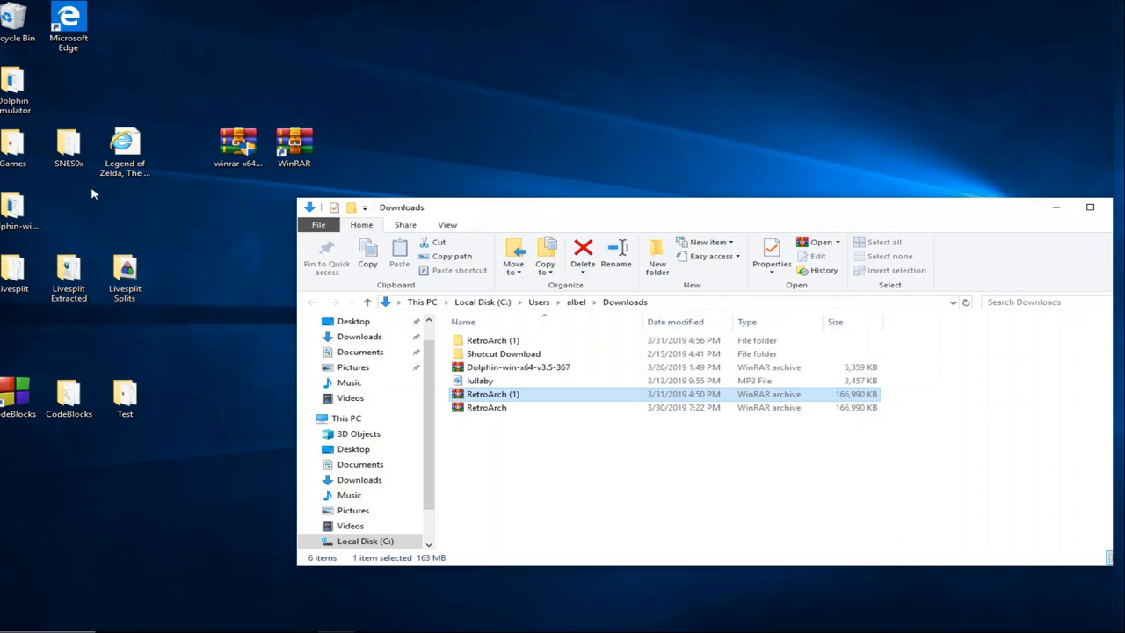
mouse_move(268, 299)
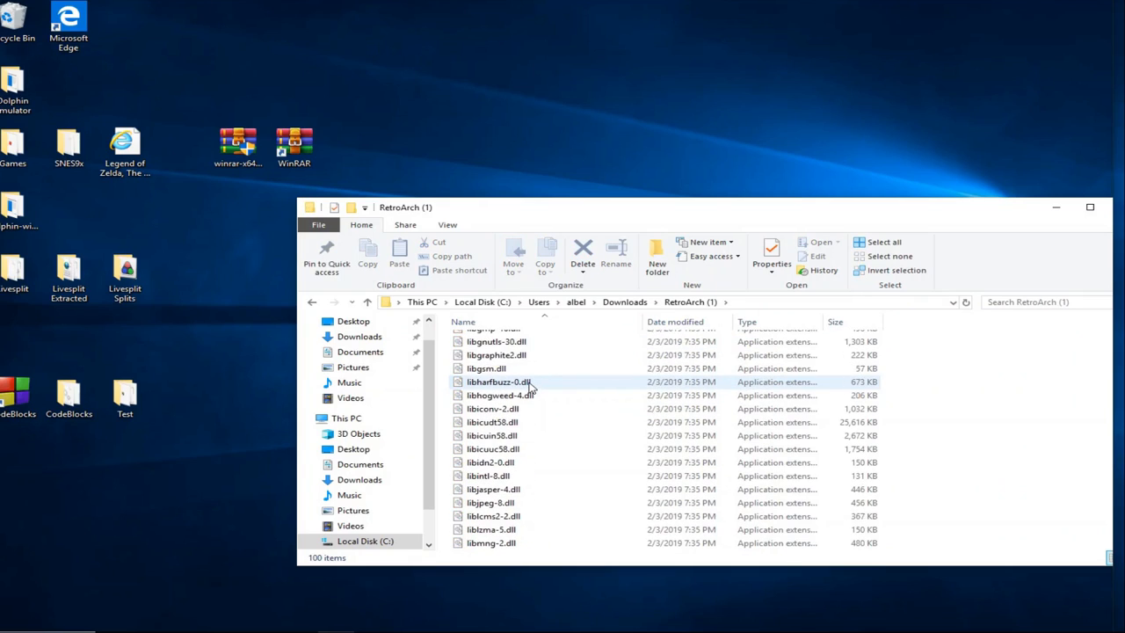
Add a desktop shortcut to retroarch.exe from the extracted RetroArch (1) folder.
scroll(down, 3)
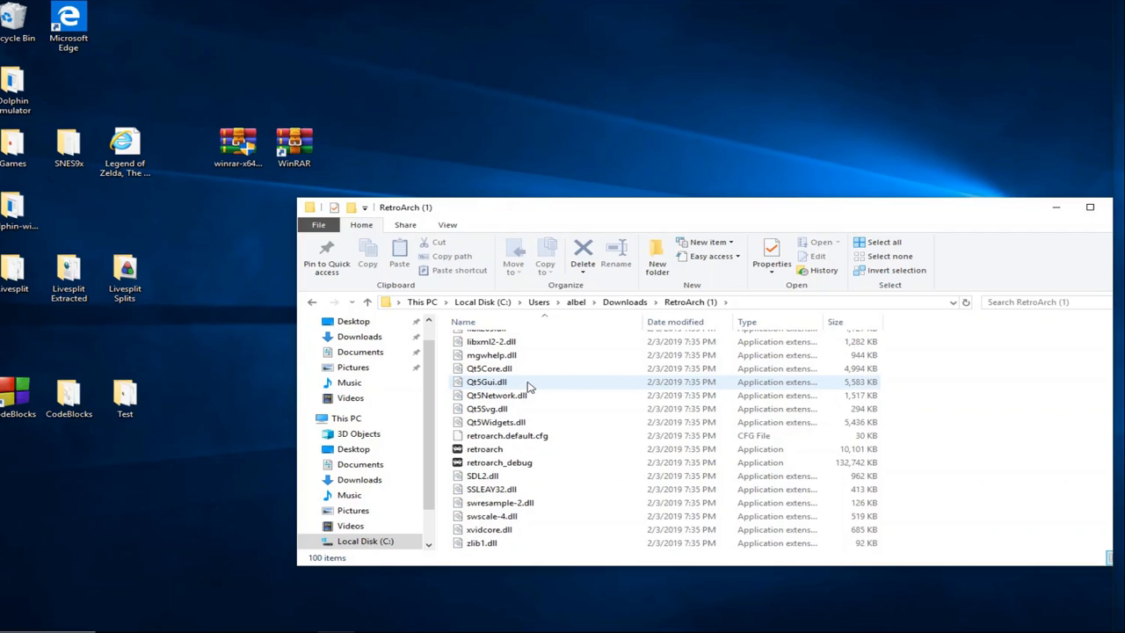
mouse_move(485, 450)
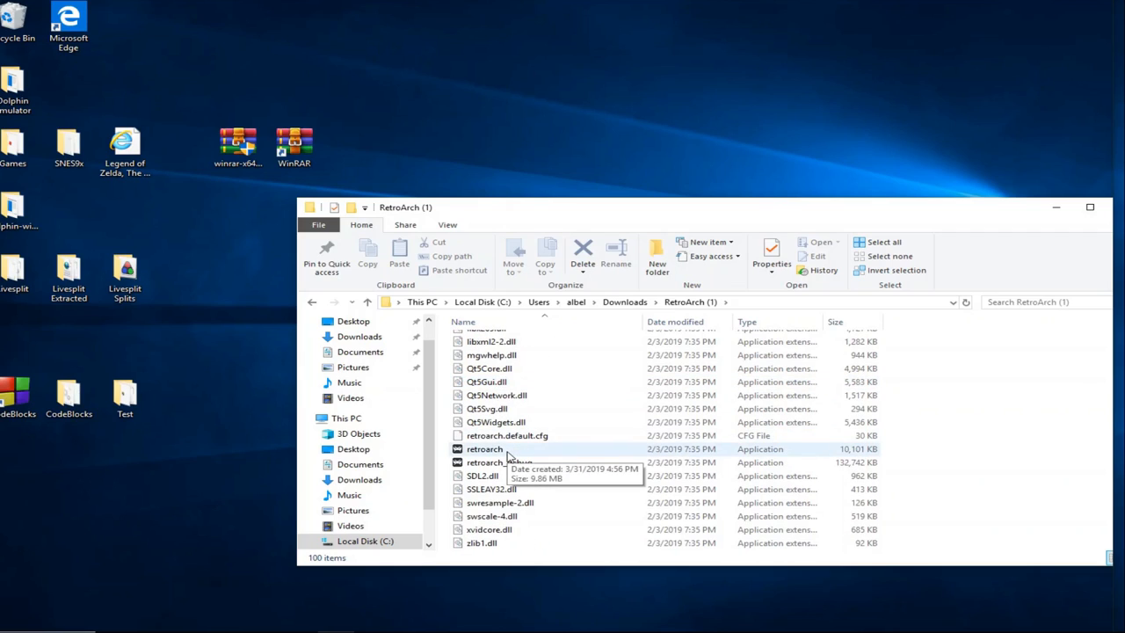
click(485, 449)
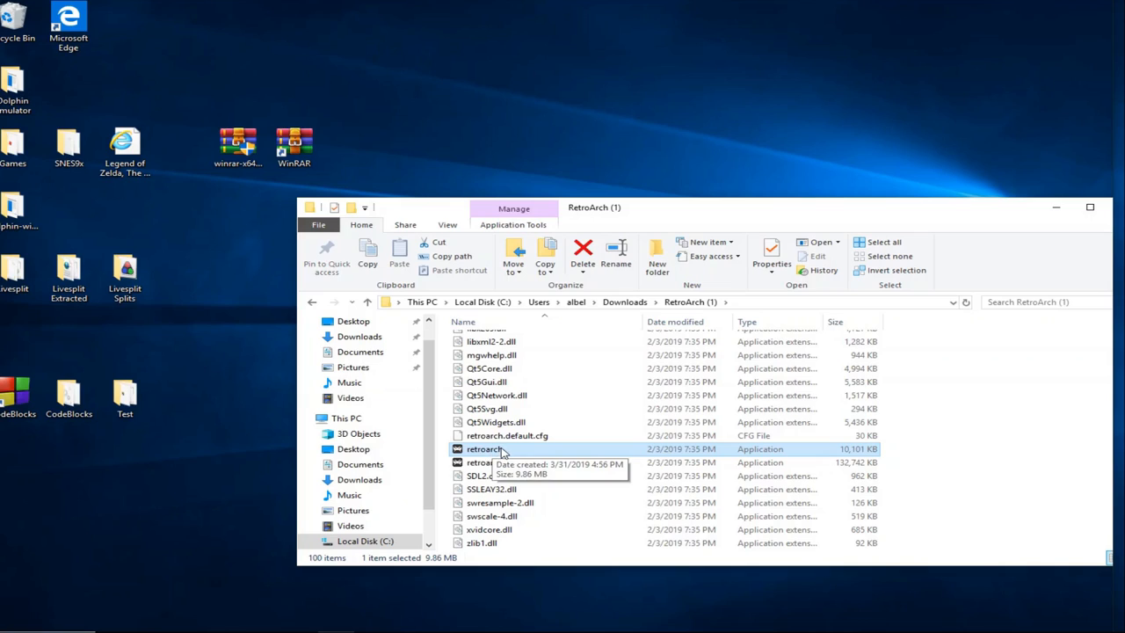
right_click(484, 448)
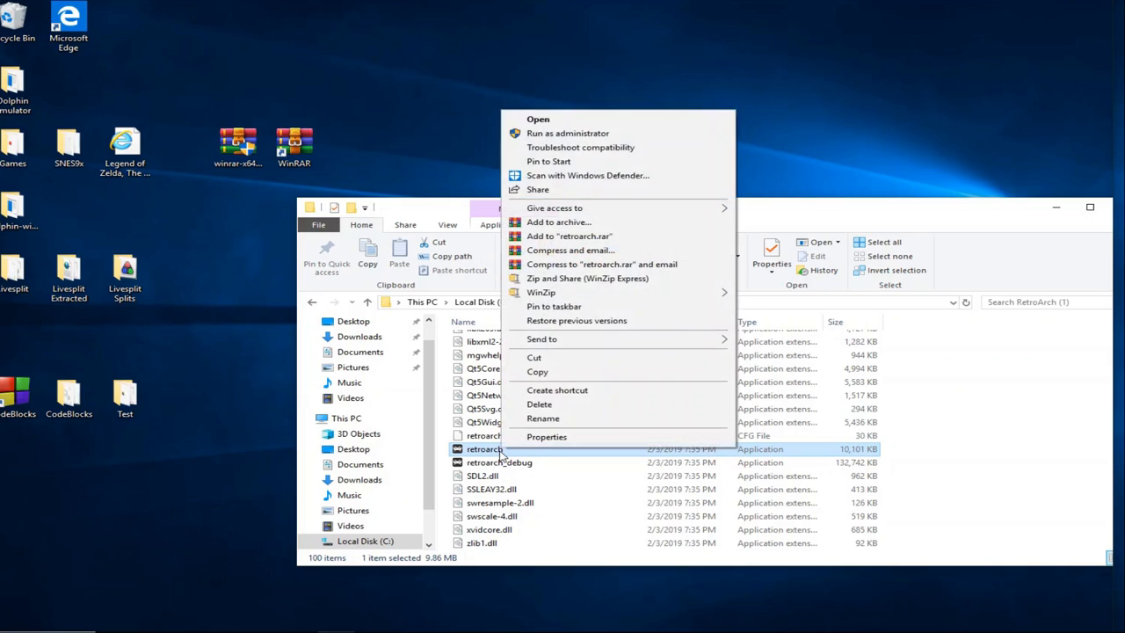
mouse_move(577, 320)
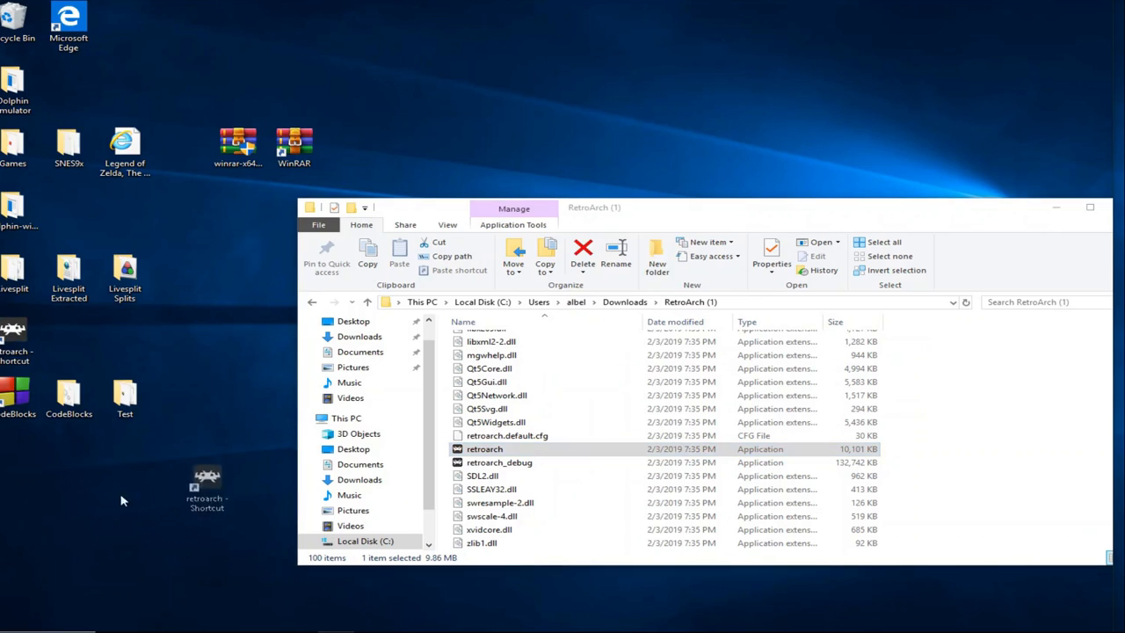
drag(207, 483, 13, 461)
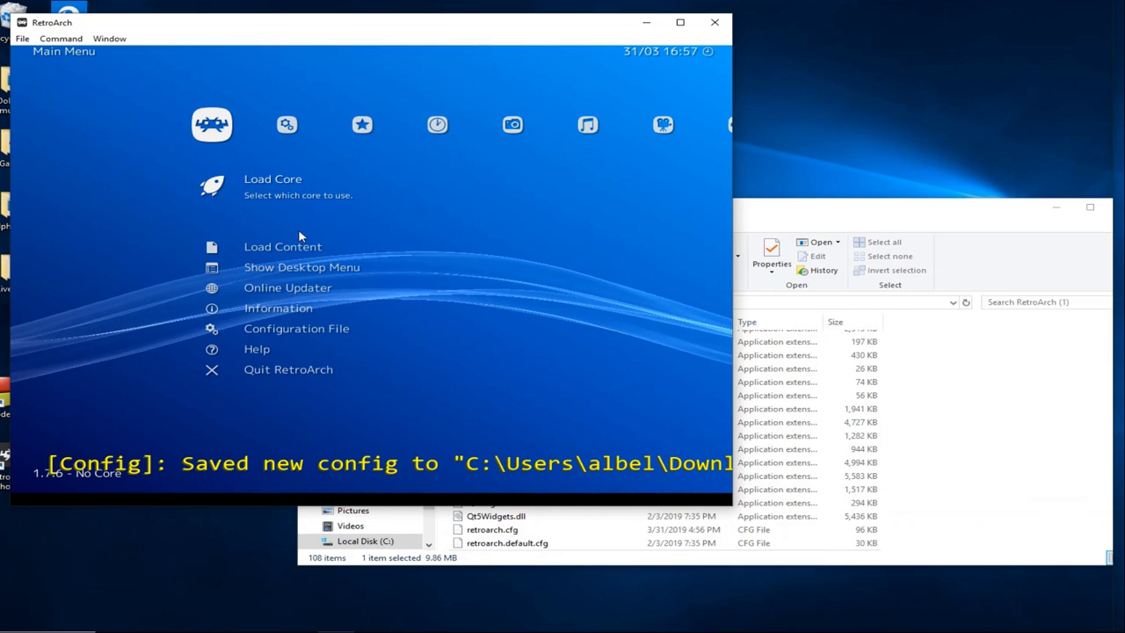
mouse_move(307, 187)
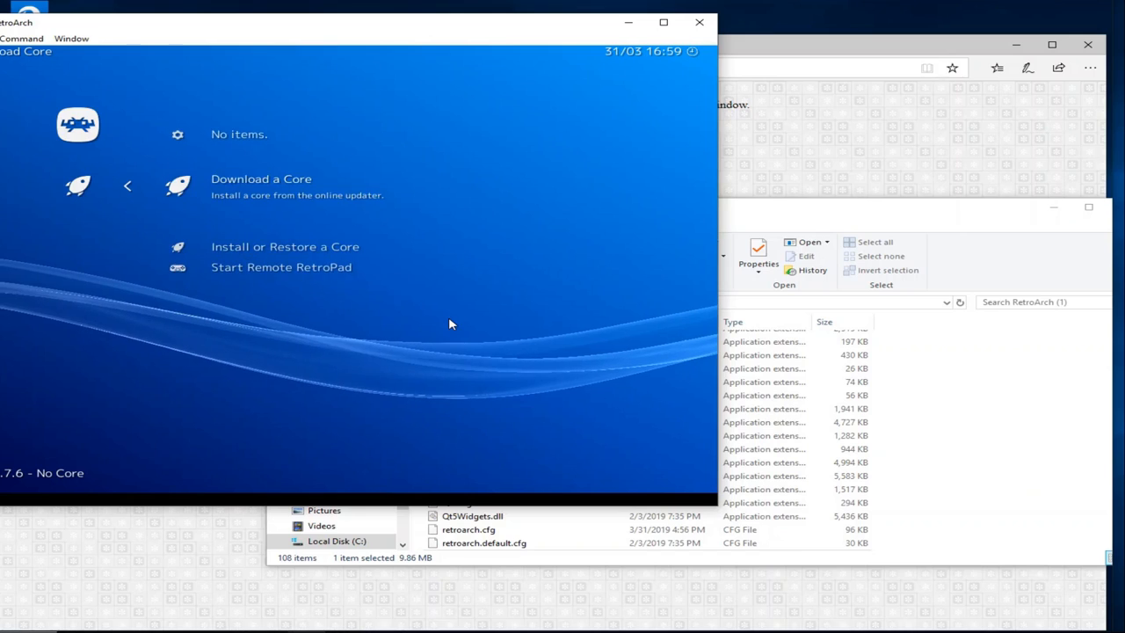
In Core Updater, scroll the core list down to Nintendo - GameCube / Wii (Dolphin) and select it.
click(261, 179)
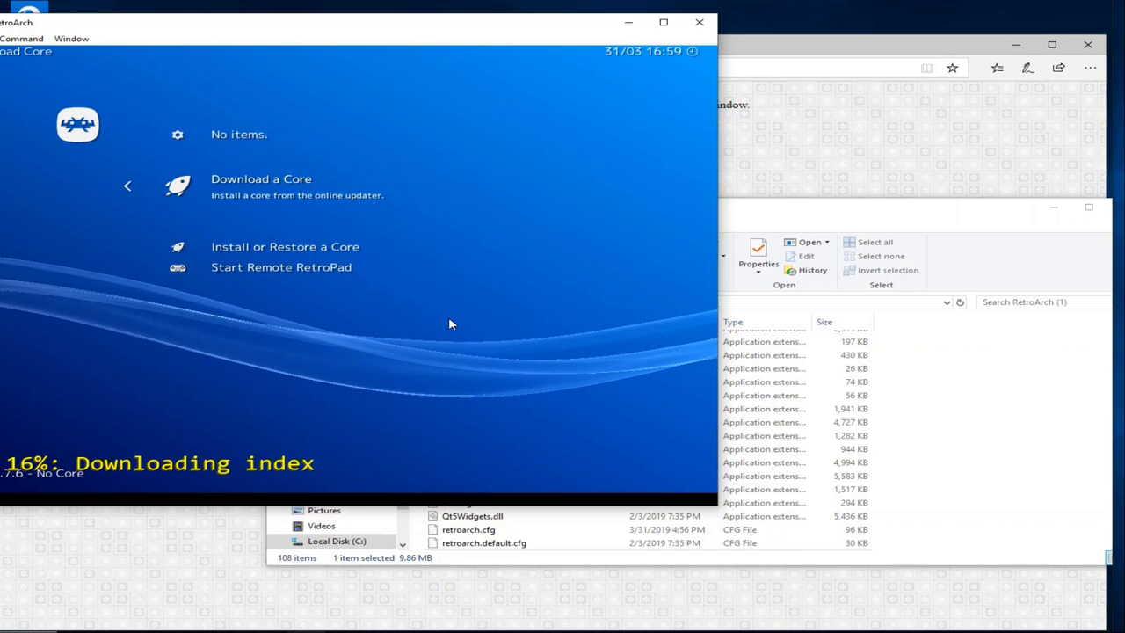
click(261, 179)
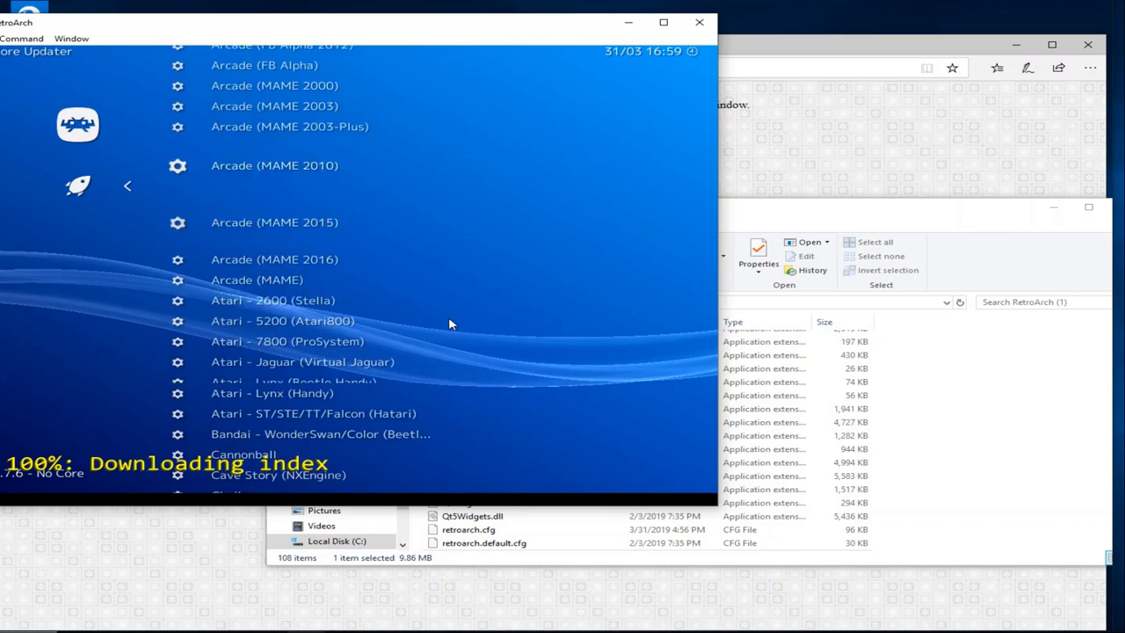
scroll(down, 3)
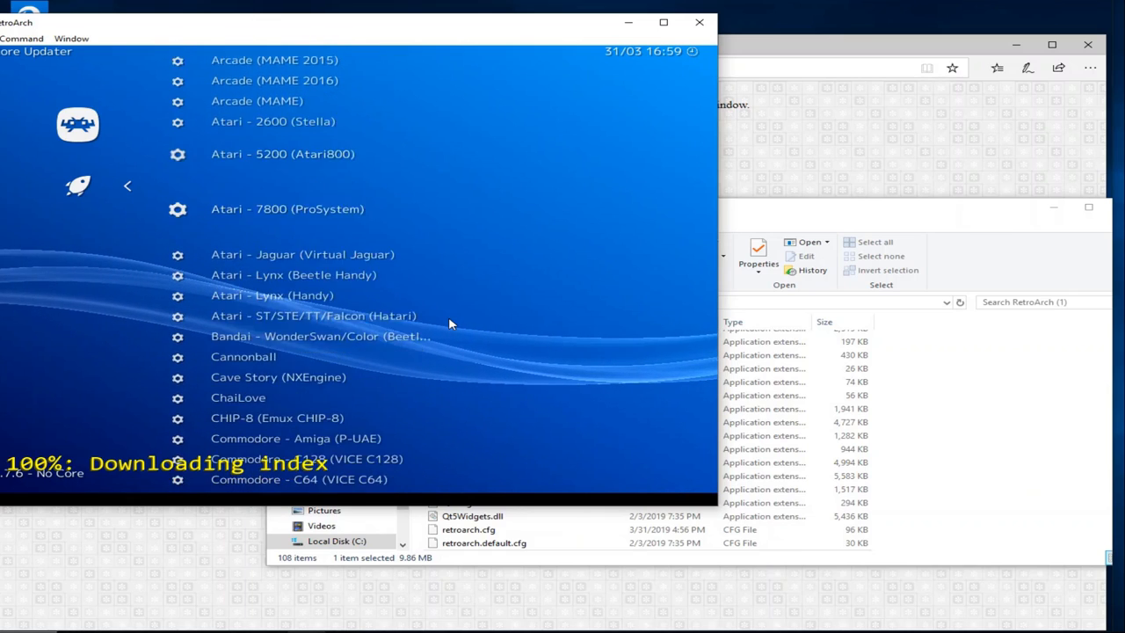
scroll(down, 3)
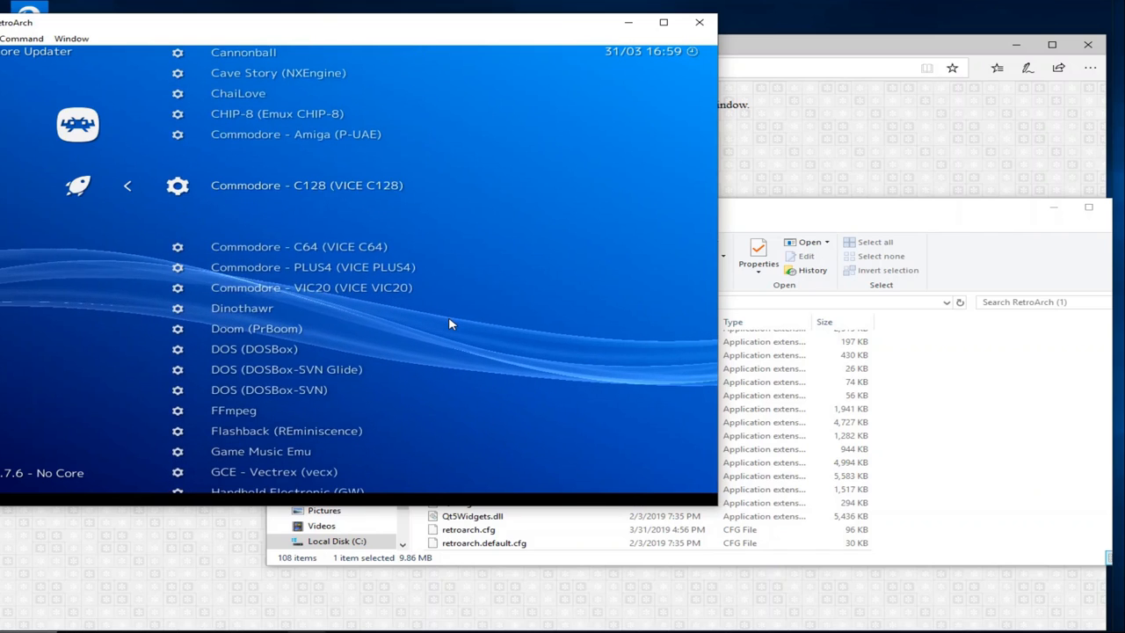
scroll(down, 3)
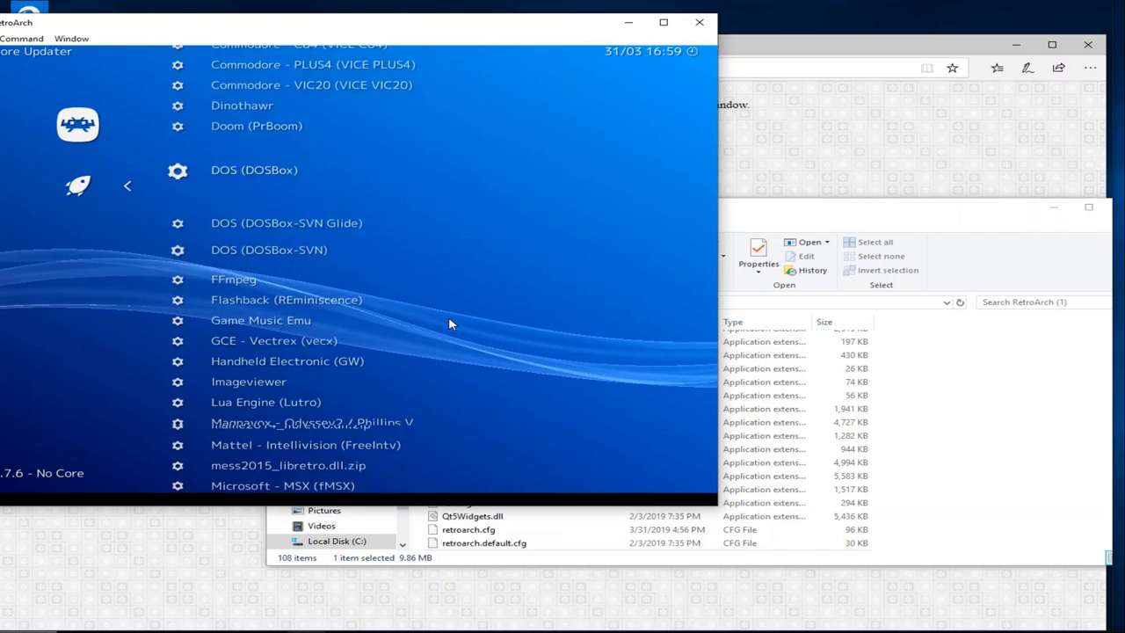
scroll(down, 3)
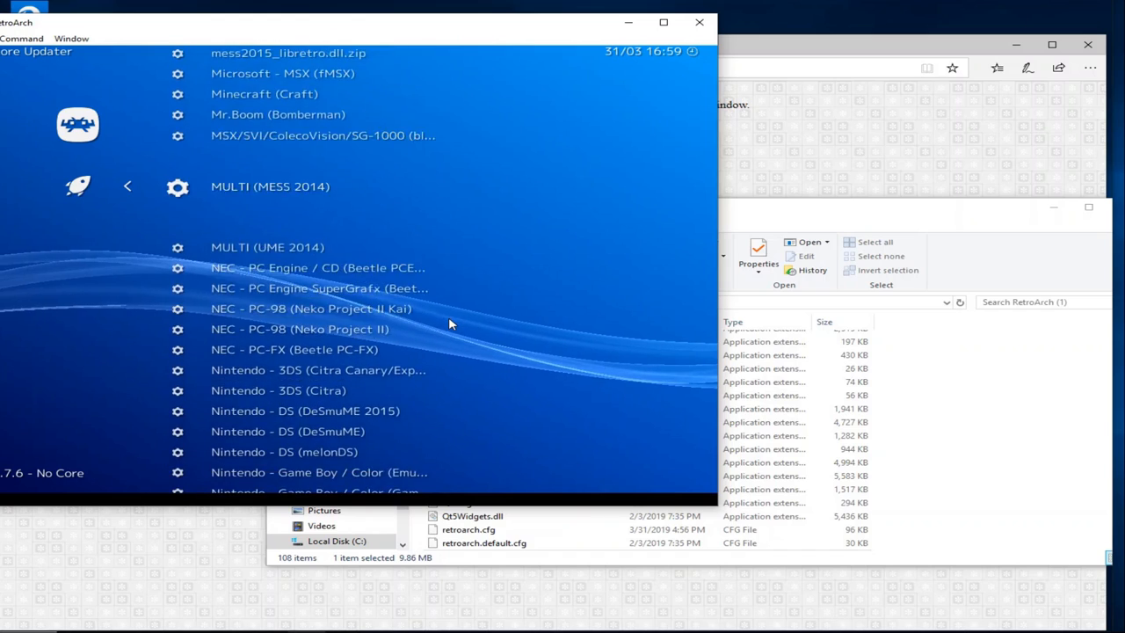
scroll(down, 3)
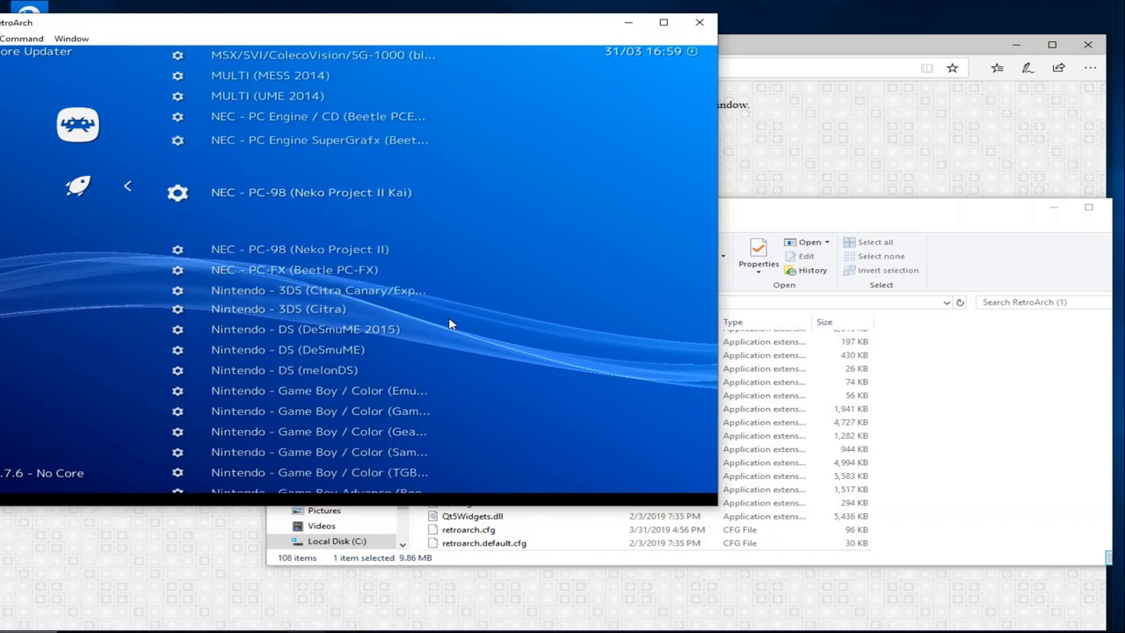
scroll(down, 3)
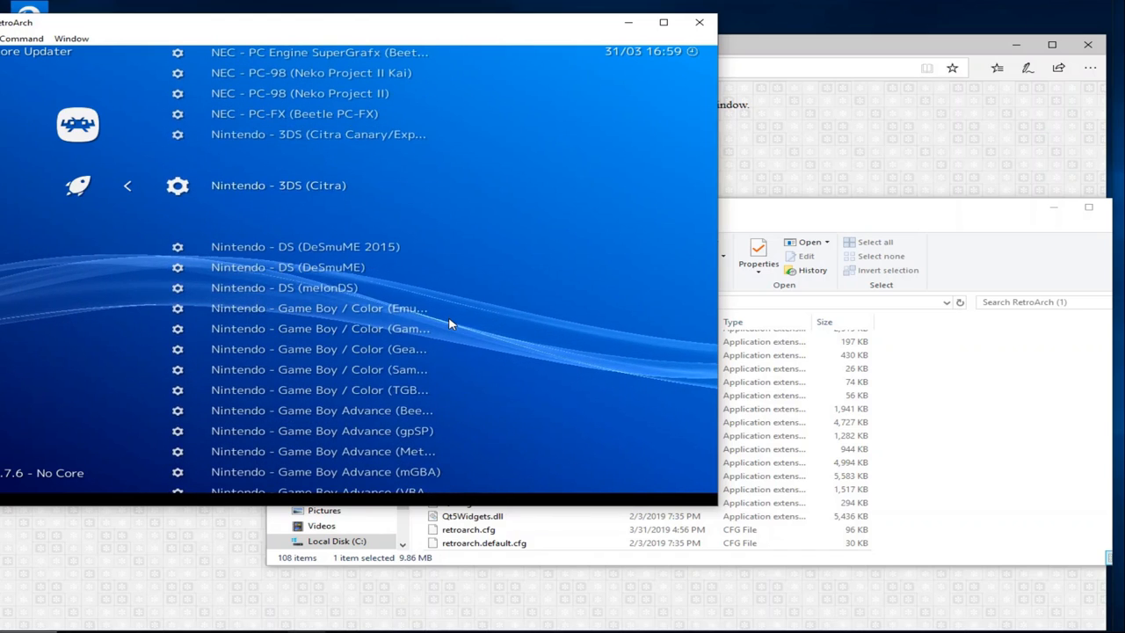
scroll(down, 3)
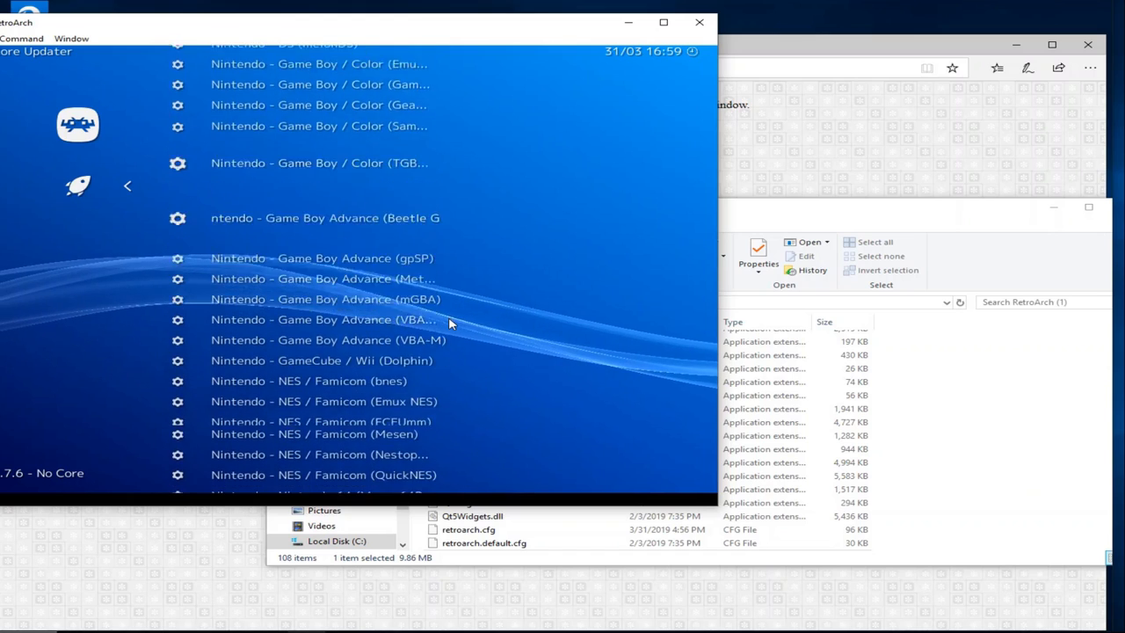
scroll(down, 3)
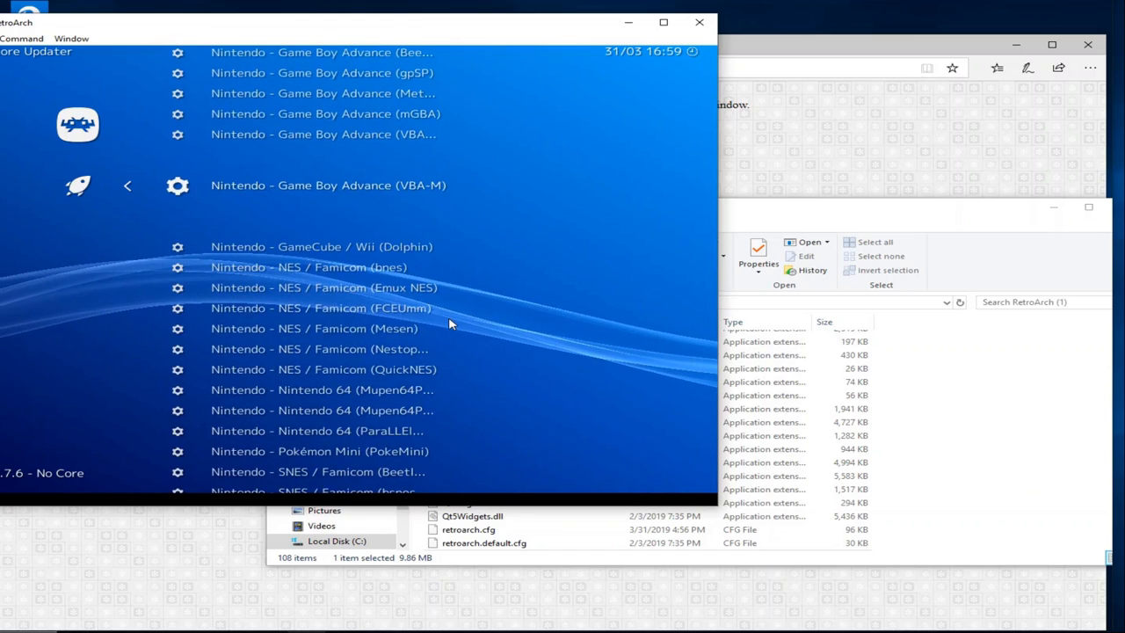
scroll(down, 3)
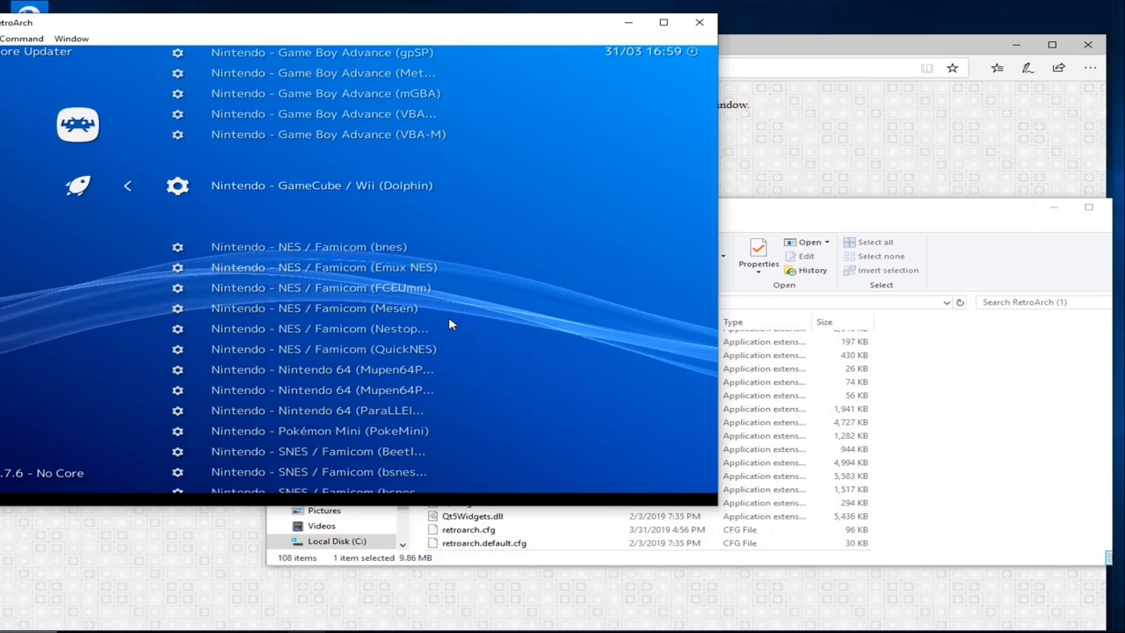
click(322, 184)
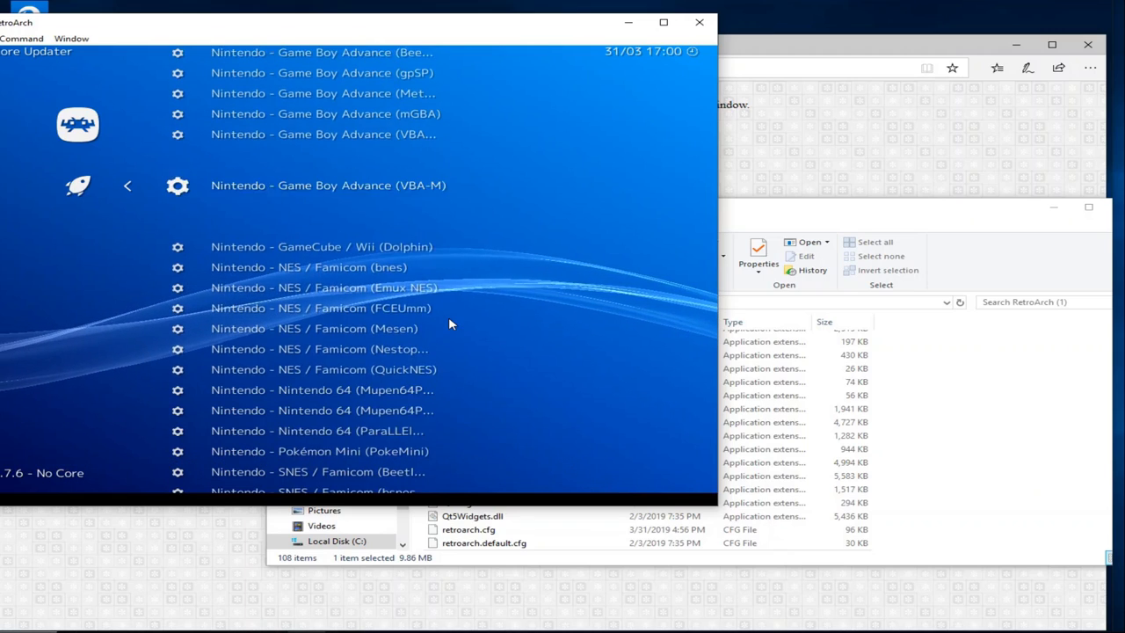
Download the Dolphin core and go back to the RetroArch Main Menu.
scroll(down, 3)
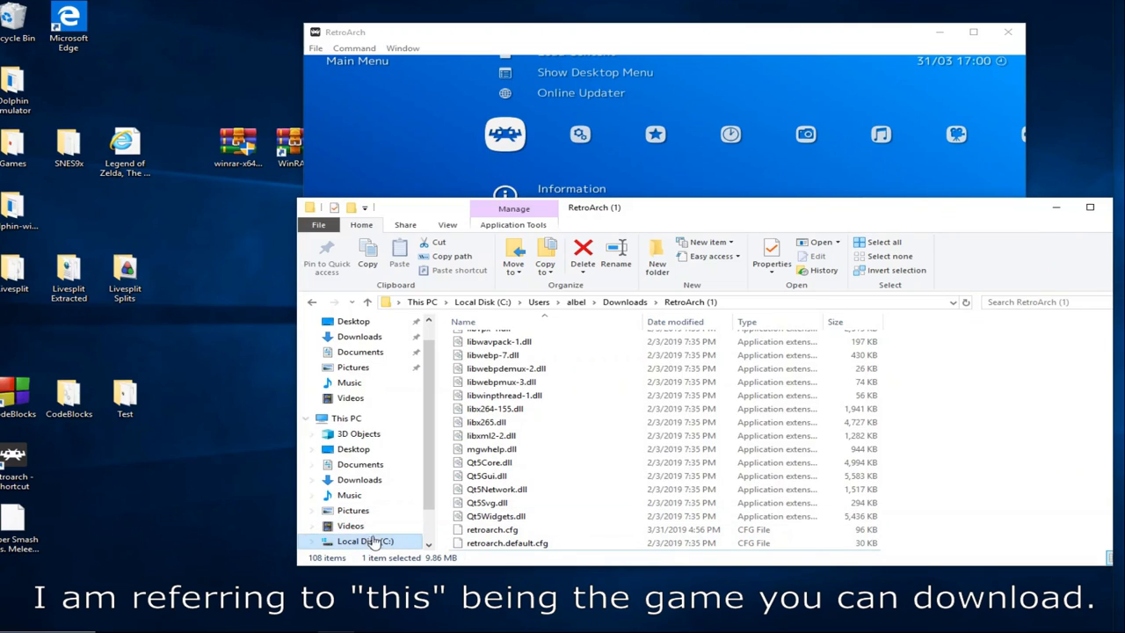
Make a new folder named Roms on Local Disk (C:).
click(365, 541)
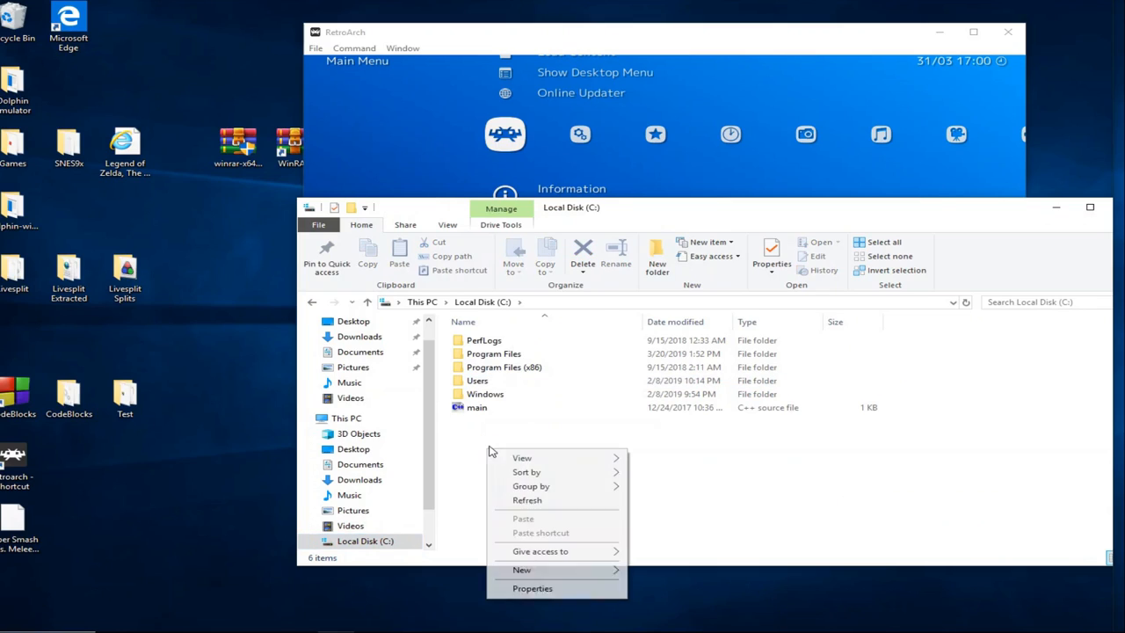
mouse_move(699, 565)
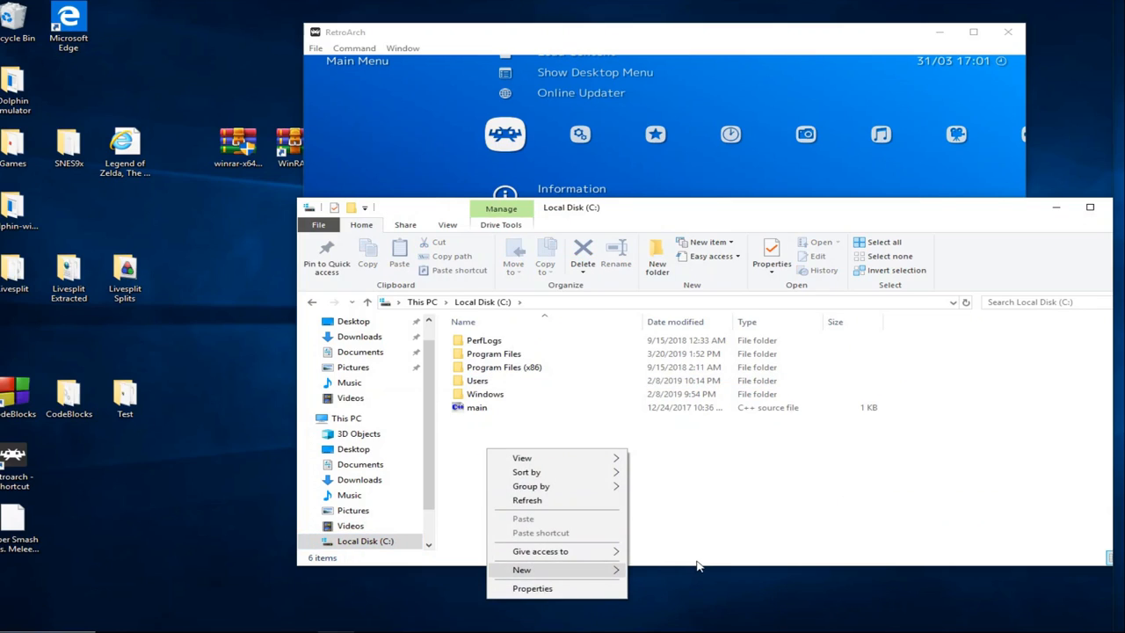
mouse_move(695, 570)
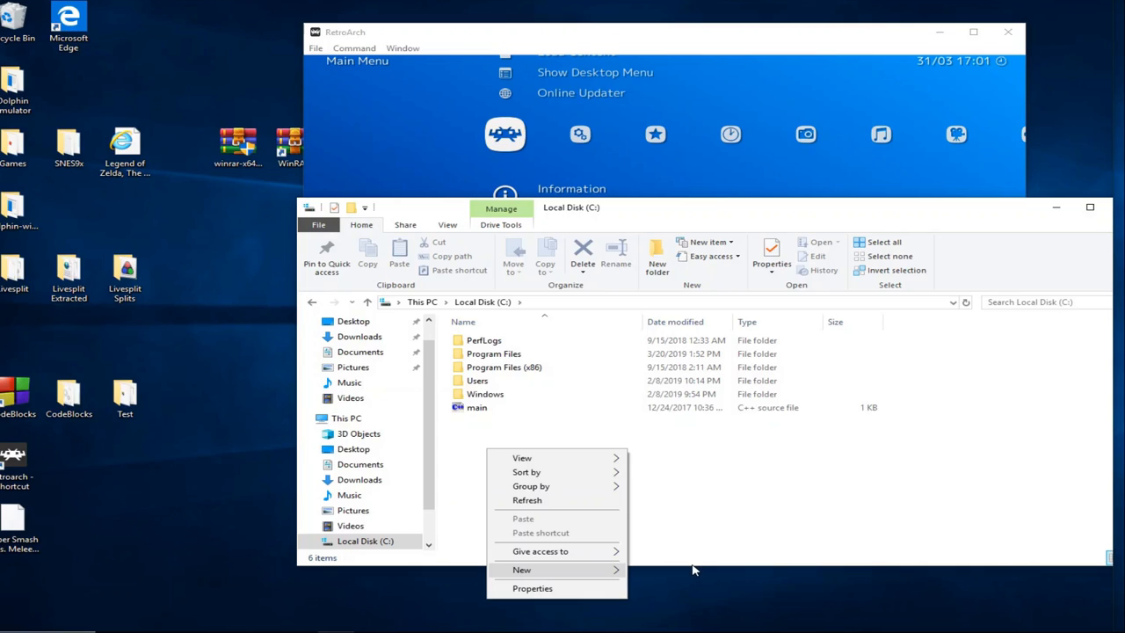
mouse_move(639, 575)
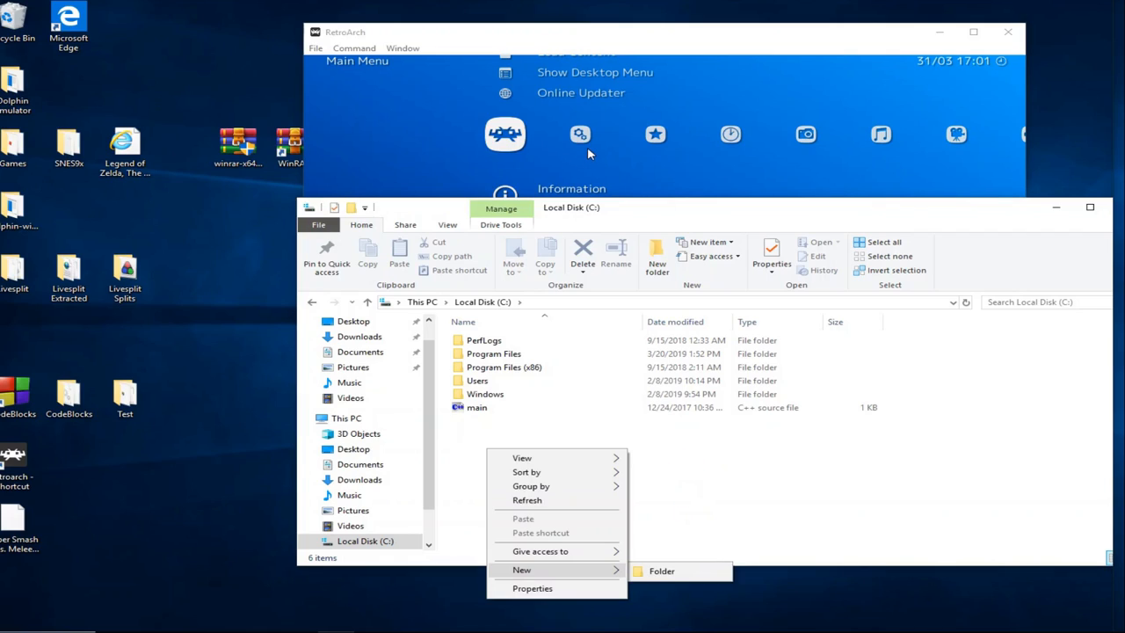
click(661, 571)
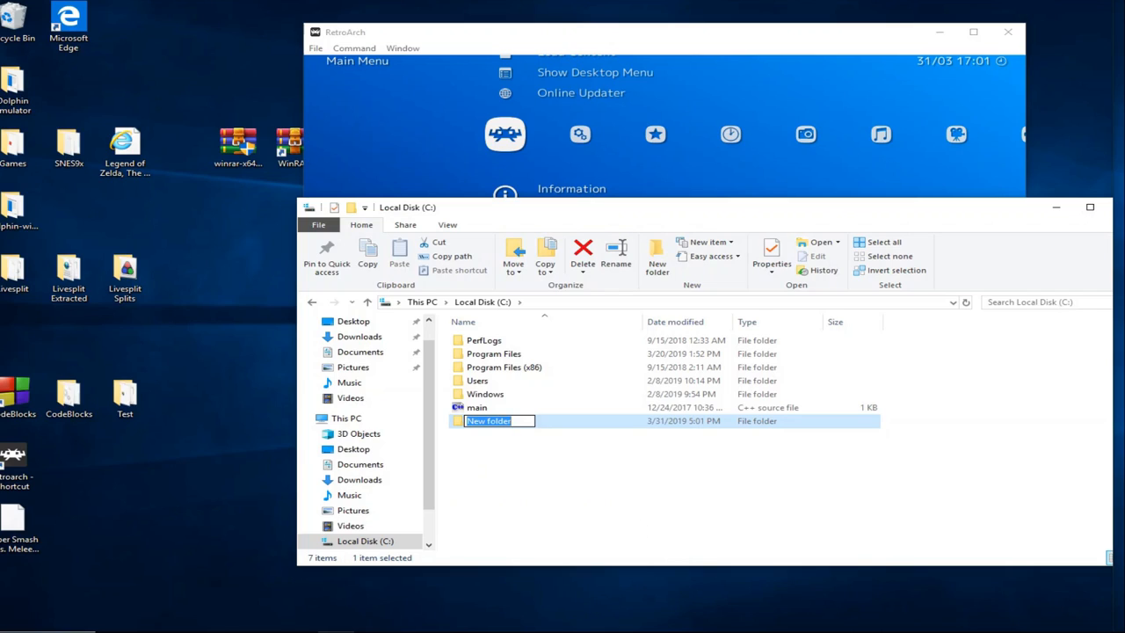
text(Roms)
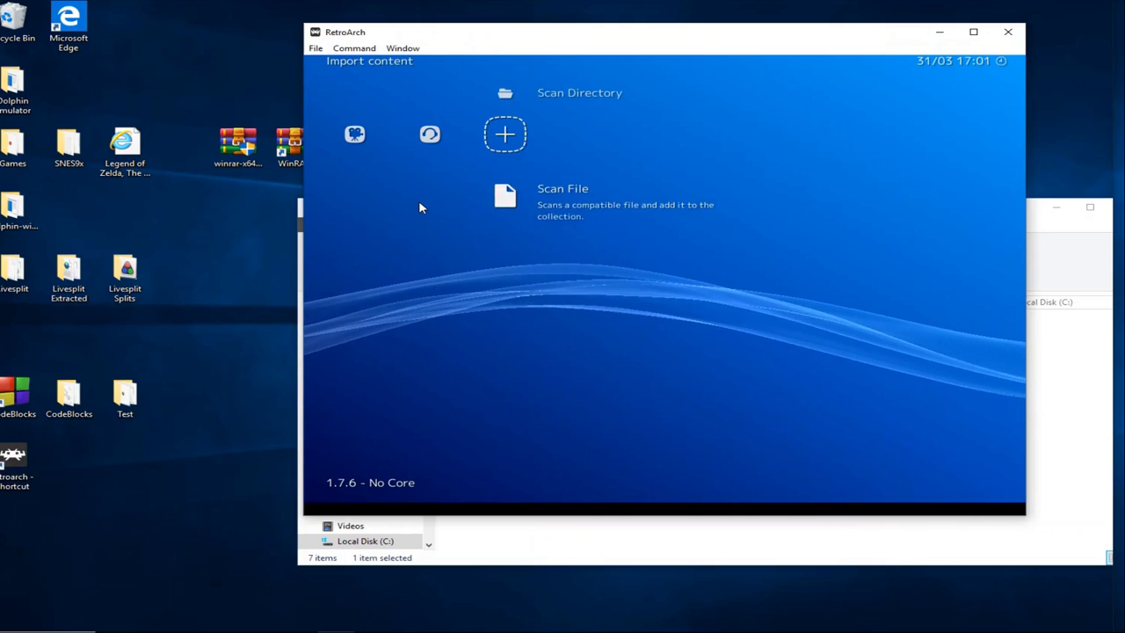
Scan the C:\Roms directory through Import content, then close RetroArch.
click(505, 195)
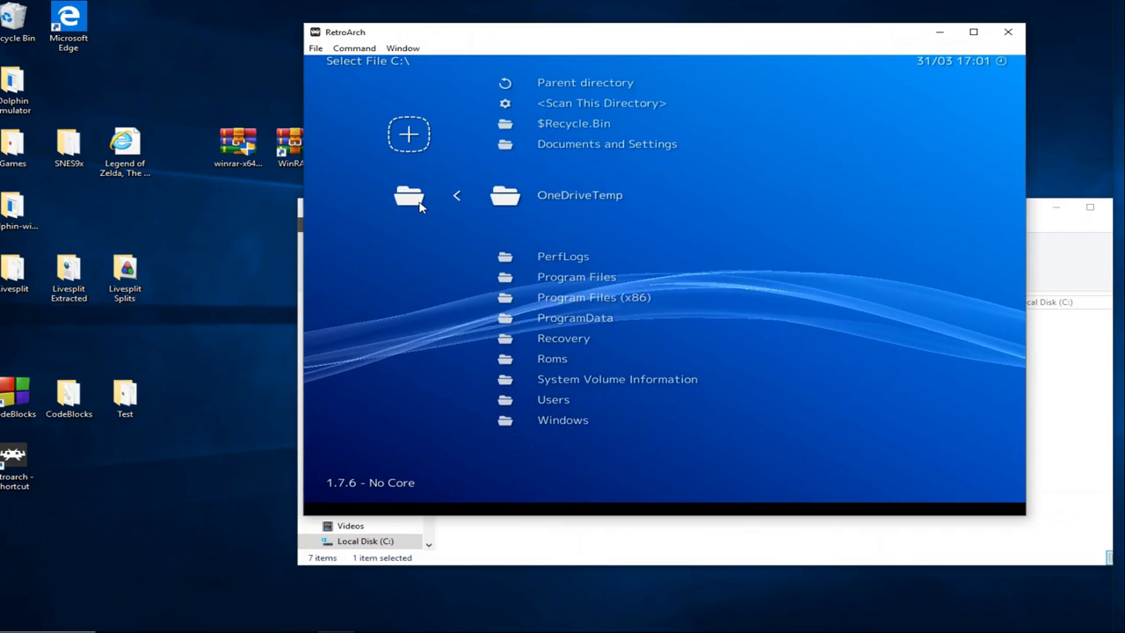
scroll(down, 3)
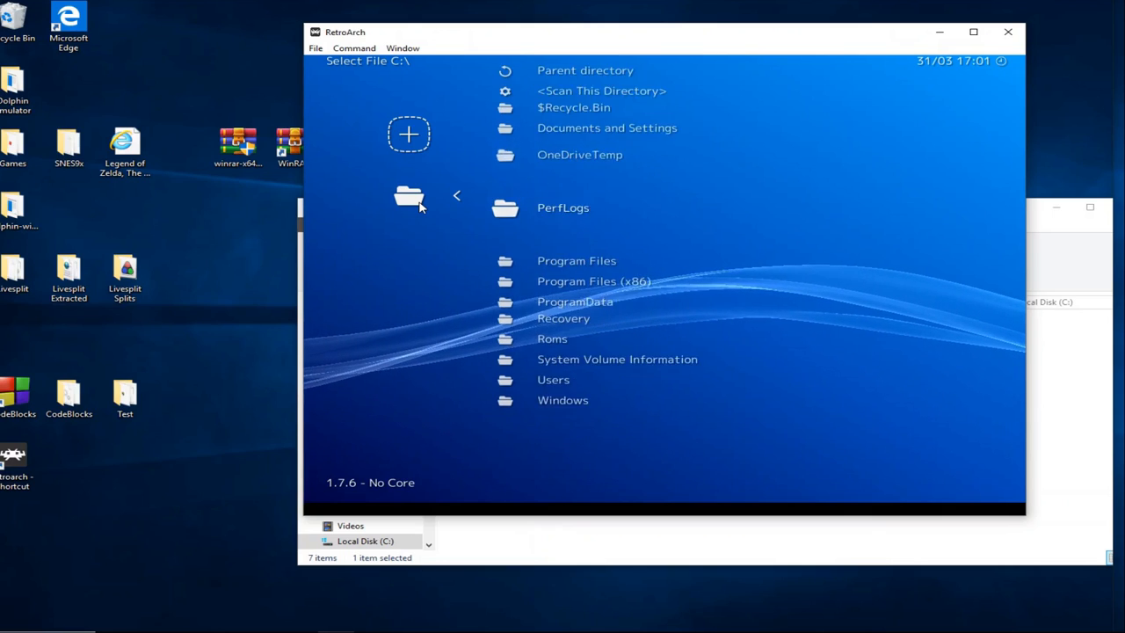
scroll(down, 3)
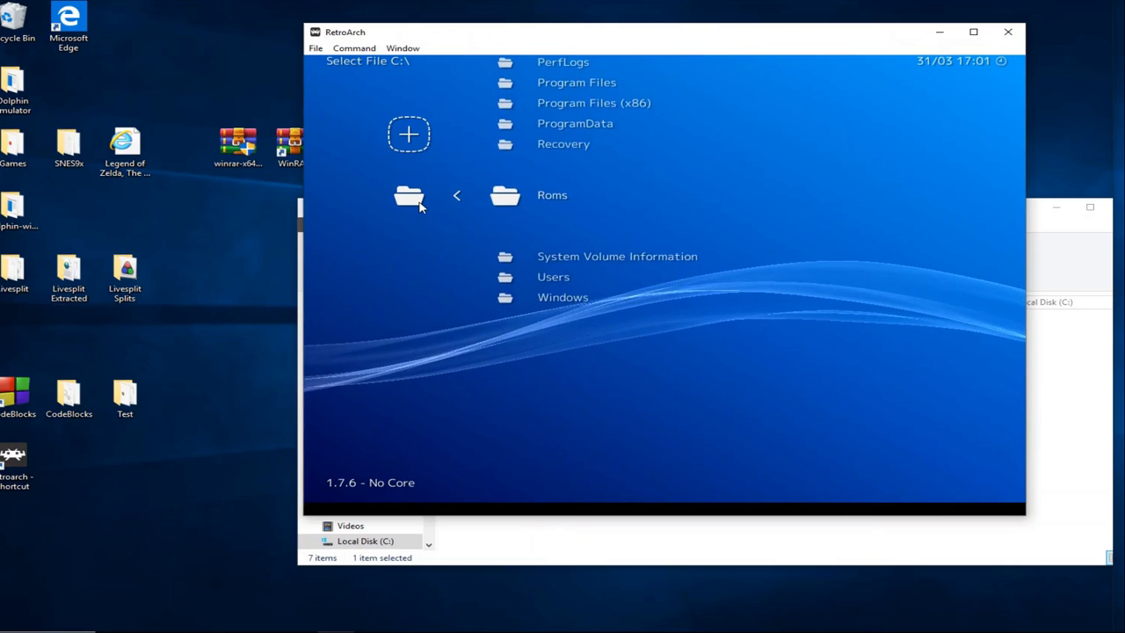
click(552, 194)
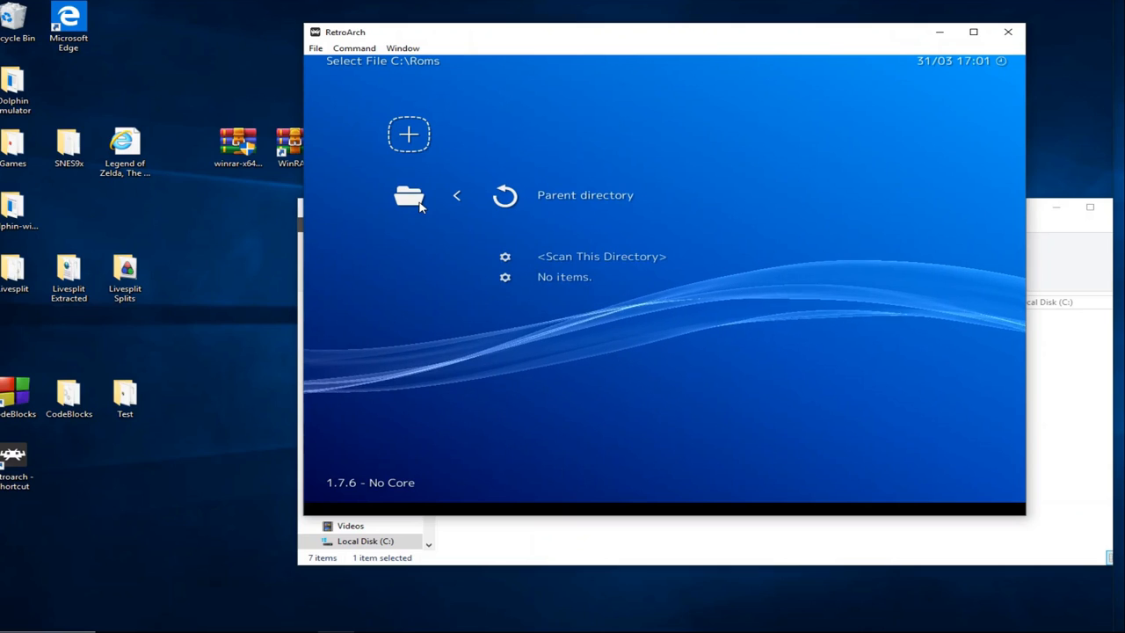
click(602, 256)
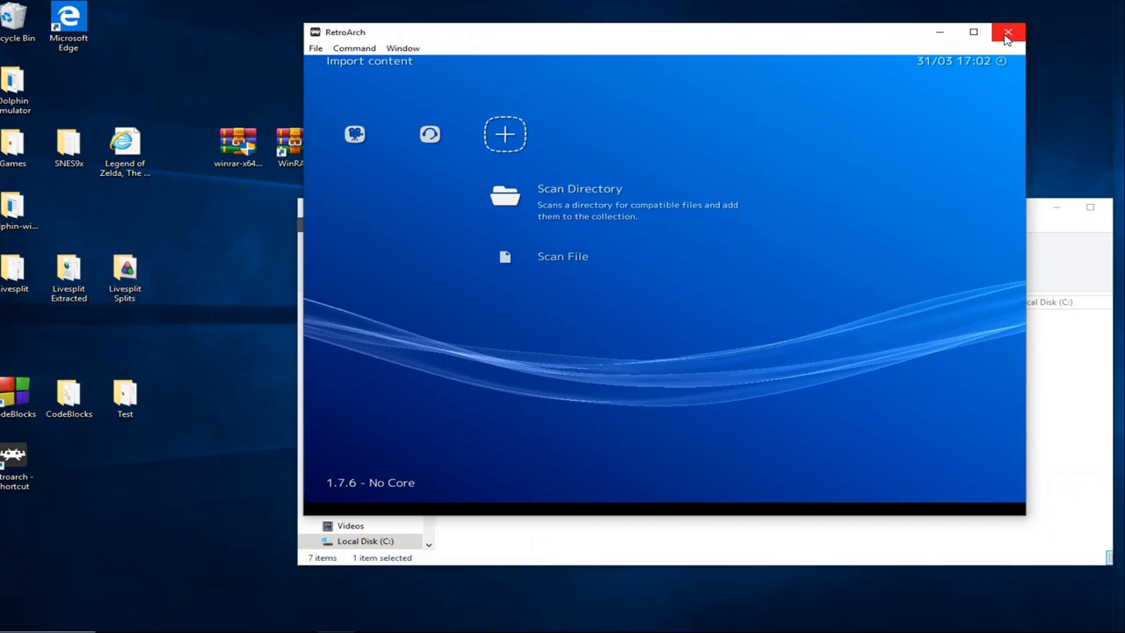
click(1008, 32)
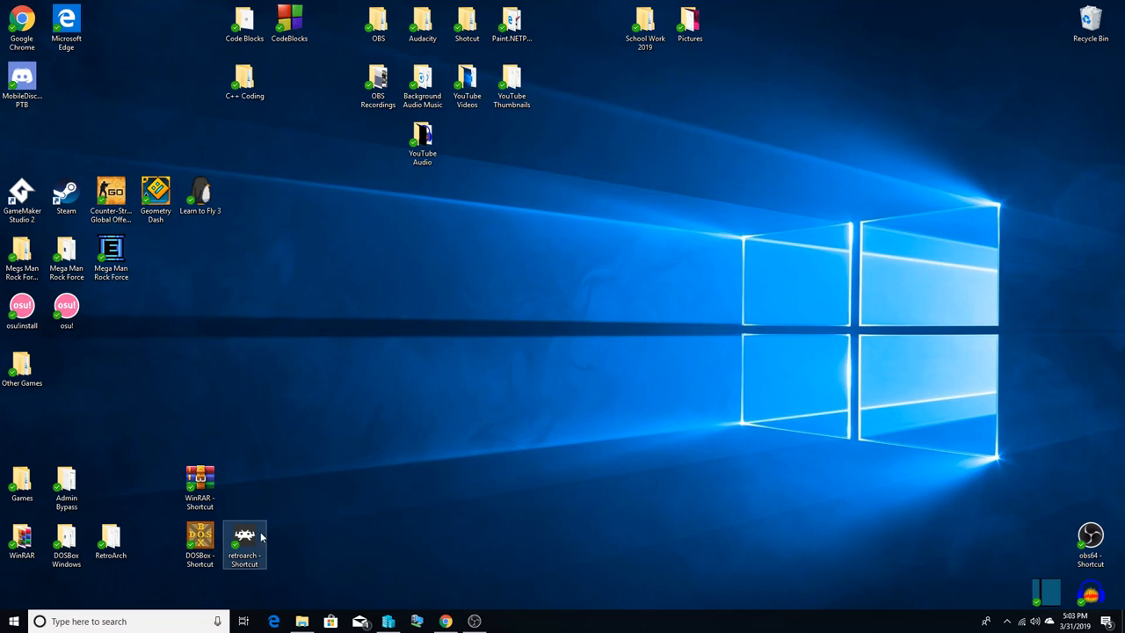
Relaunch RetroArch from the desktop shortcut and open the Nintendo - GameCube playlist.
double_click(245, 545)
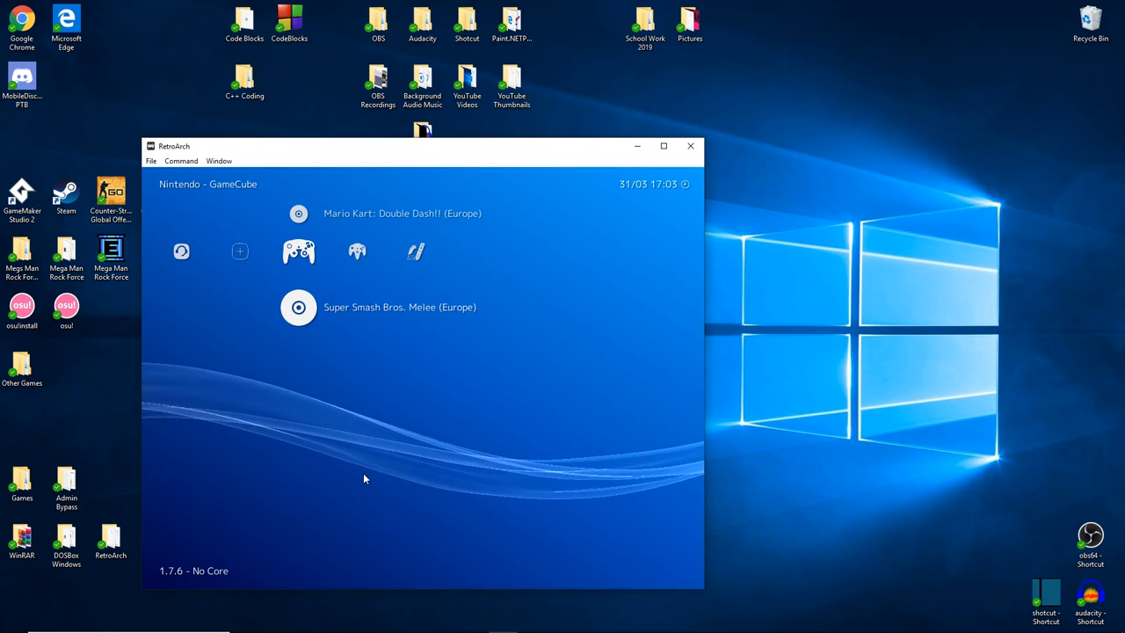
click(298, 307)
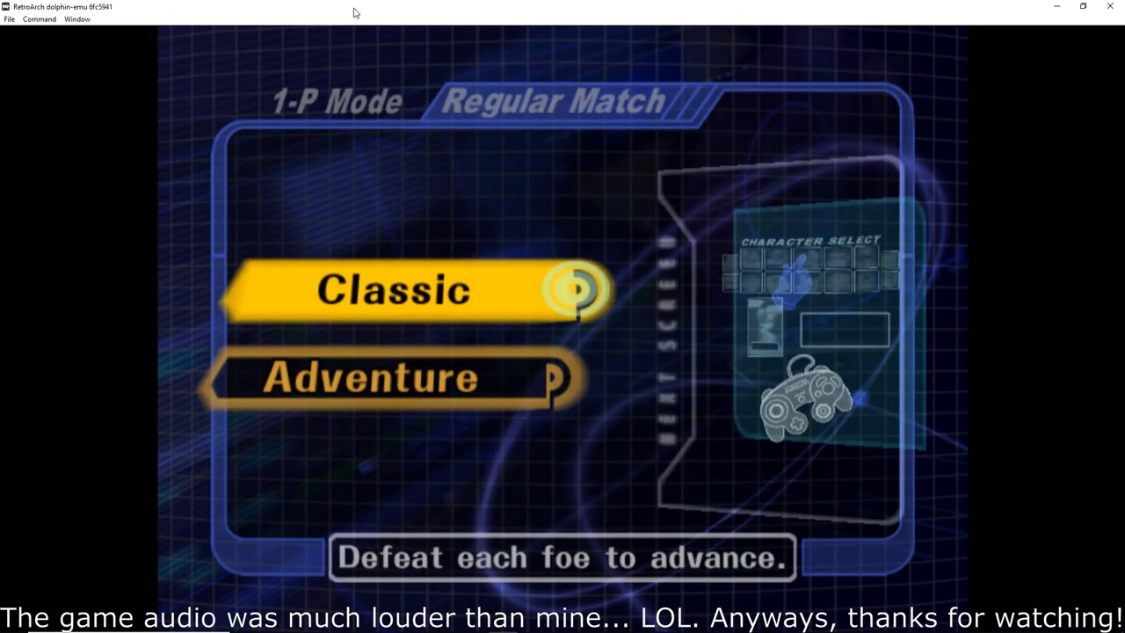
Choose Classic in Melee's 1-P Mode menu to reach character select.
click(393, 290)
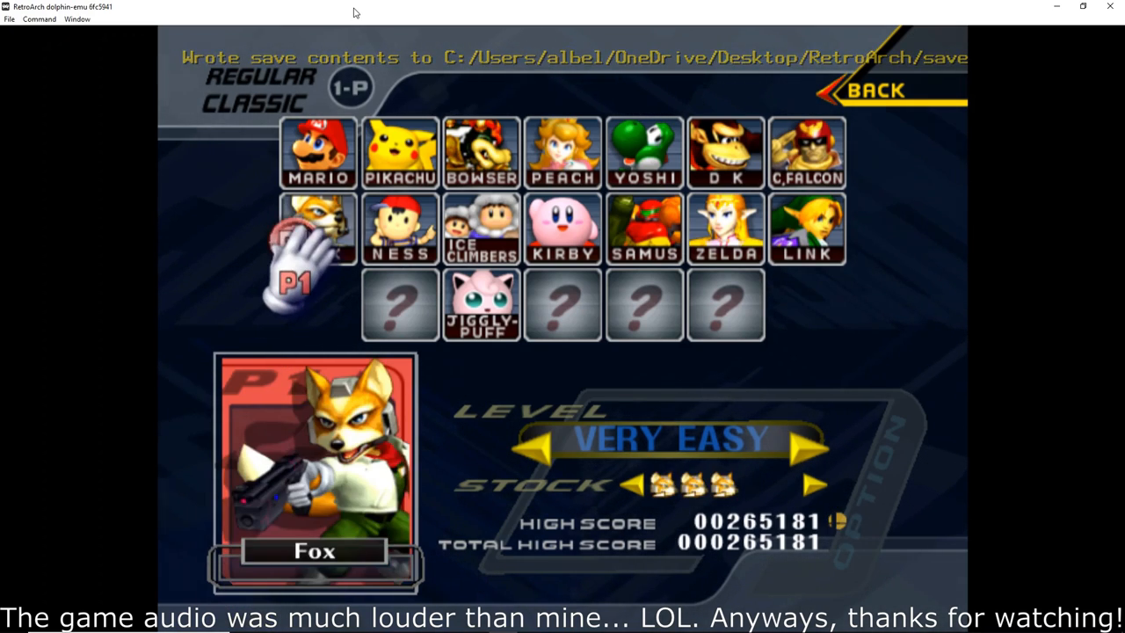